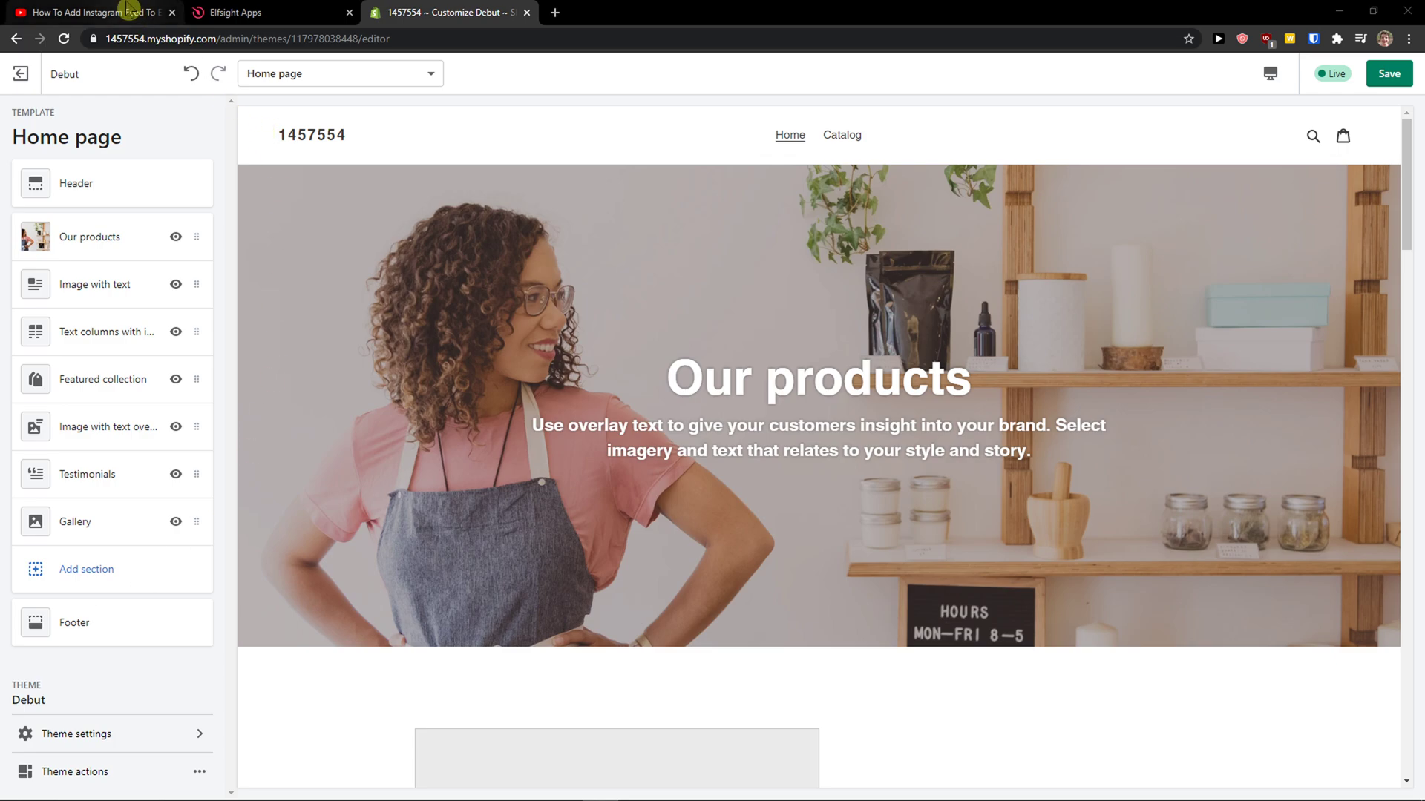
Return to the YouTube tutorial page showing the description's Elfsight link
left_click(90, 12)
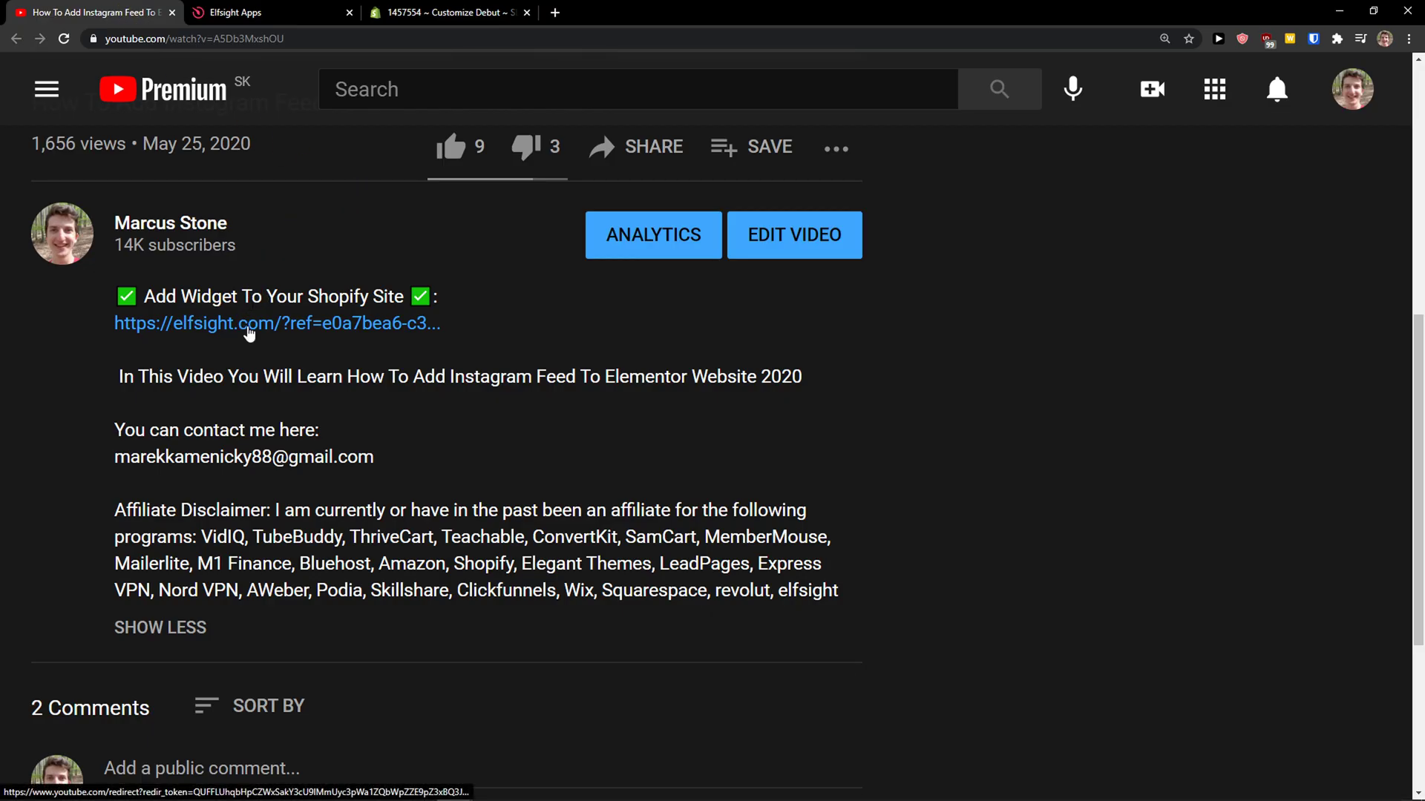
Follow the Elfsight link and sign up for a free account with Google
left_click(276, 322)
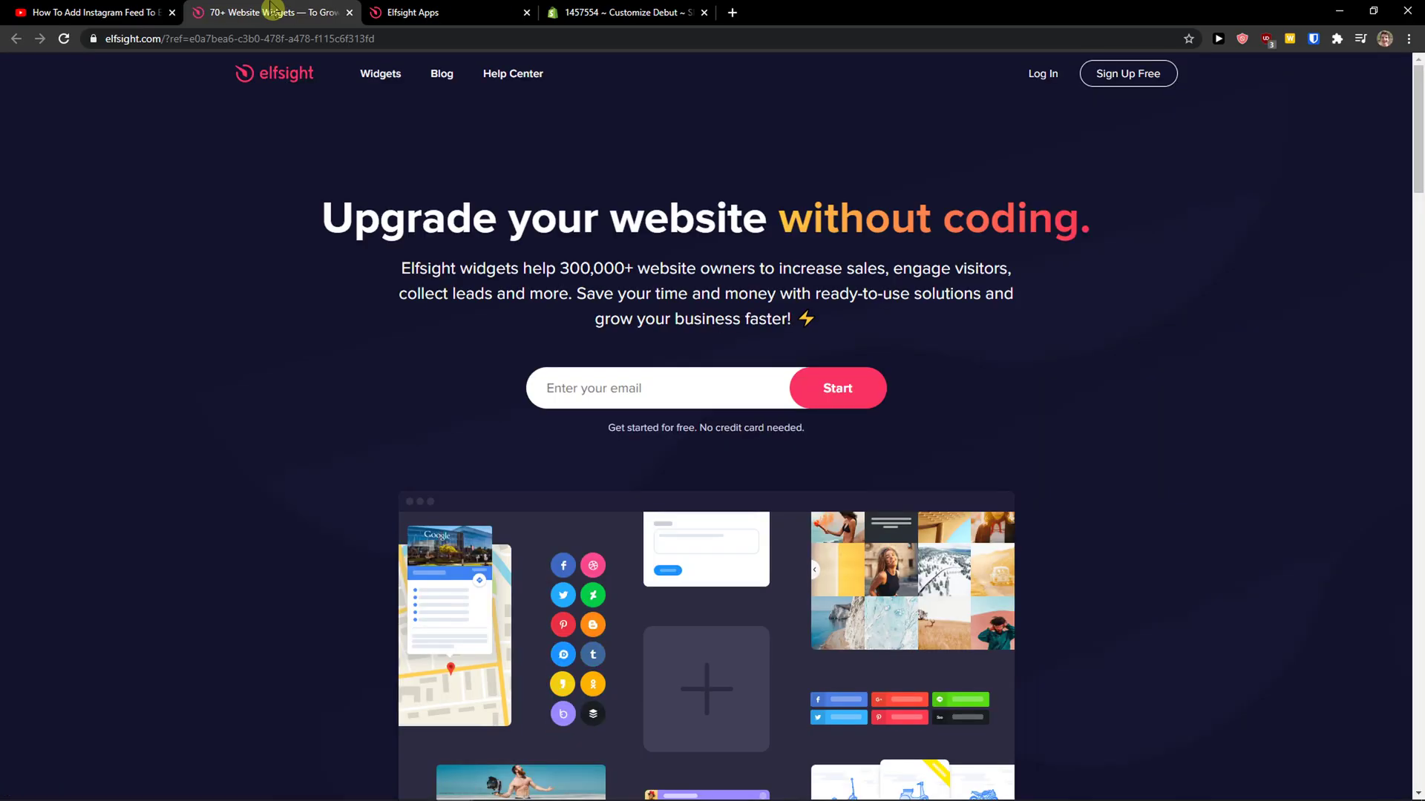
mouse_move(500, 113)
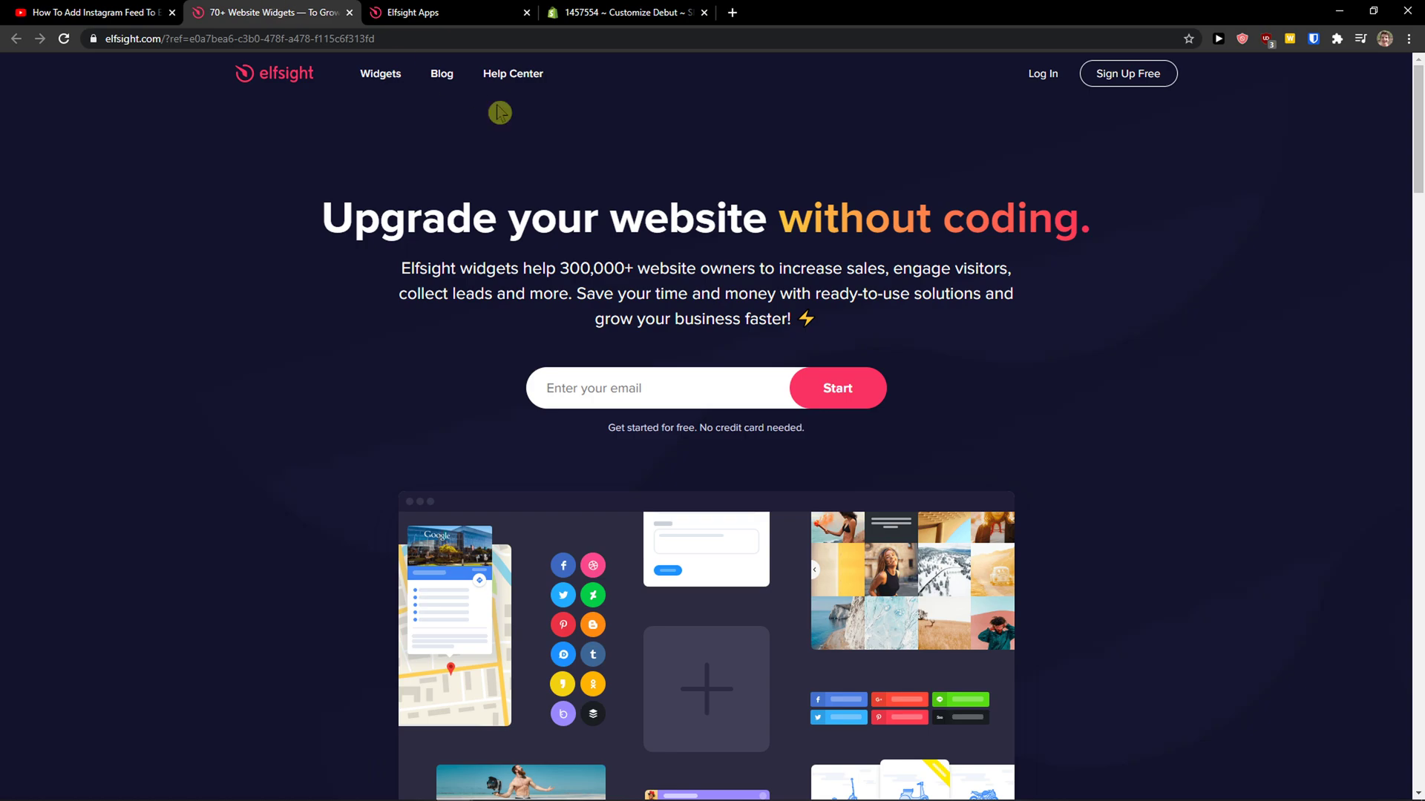
mouse_move(1126, 73)
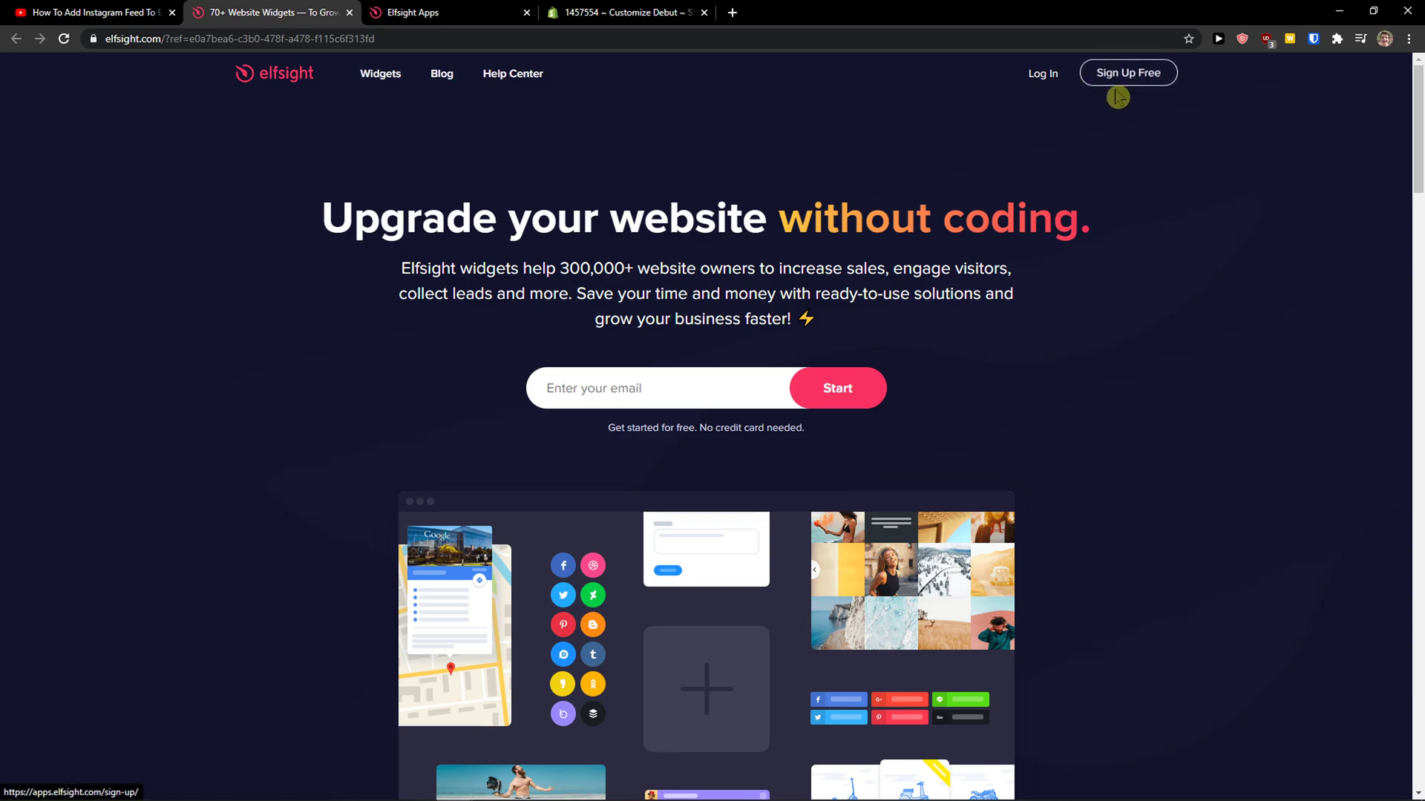
left_click(1128, 72)
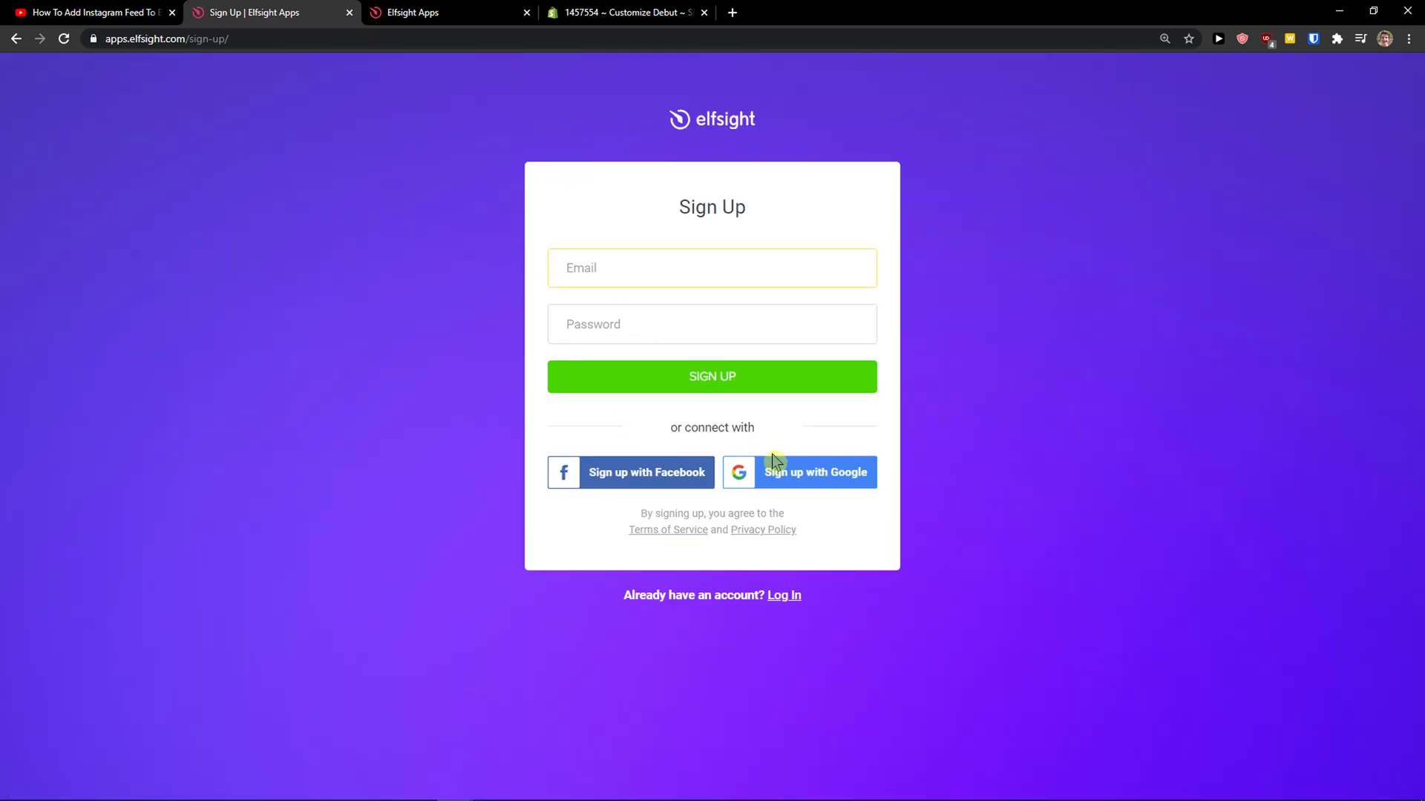
left_click(815, 472)
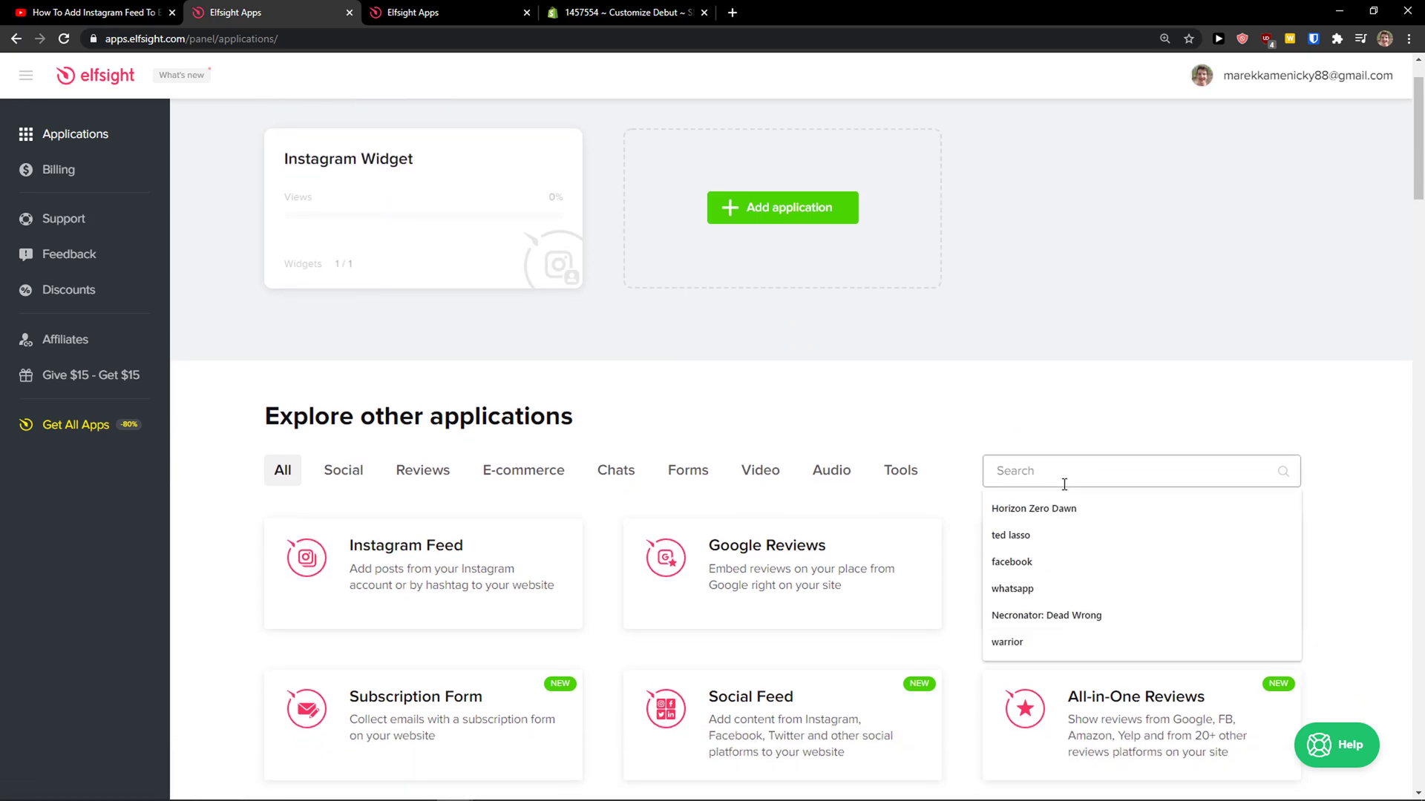
Search the applications for 'etsy' and start a new Etsy Reviews widget
type("etsy")
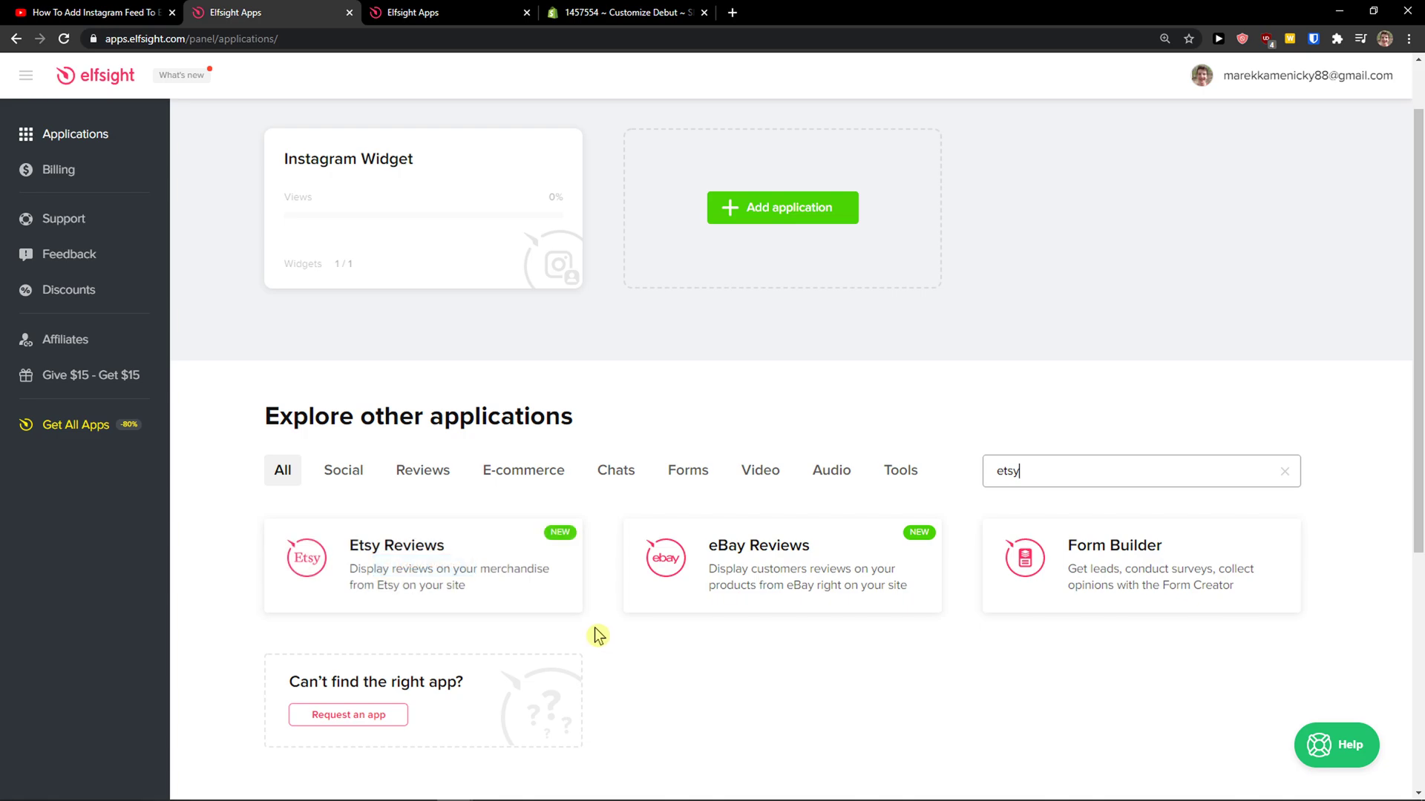
left_click(423, 564)
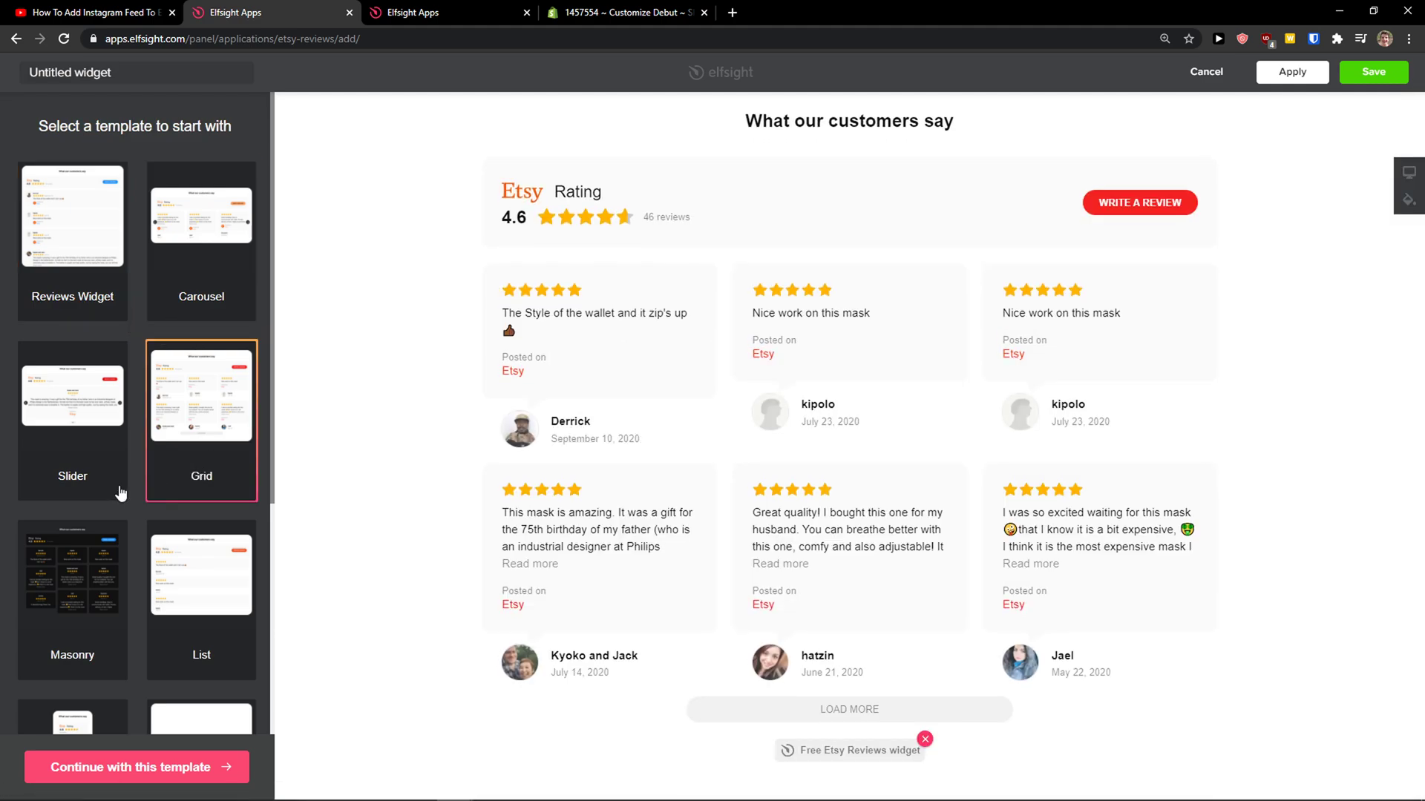
Start the widget from the stacked Reviews Widget template and continue to its settings
left_click(71, 213)
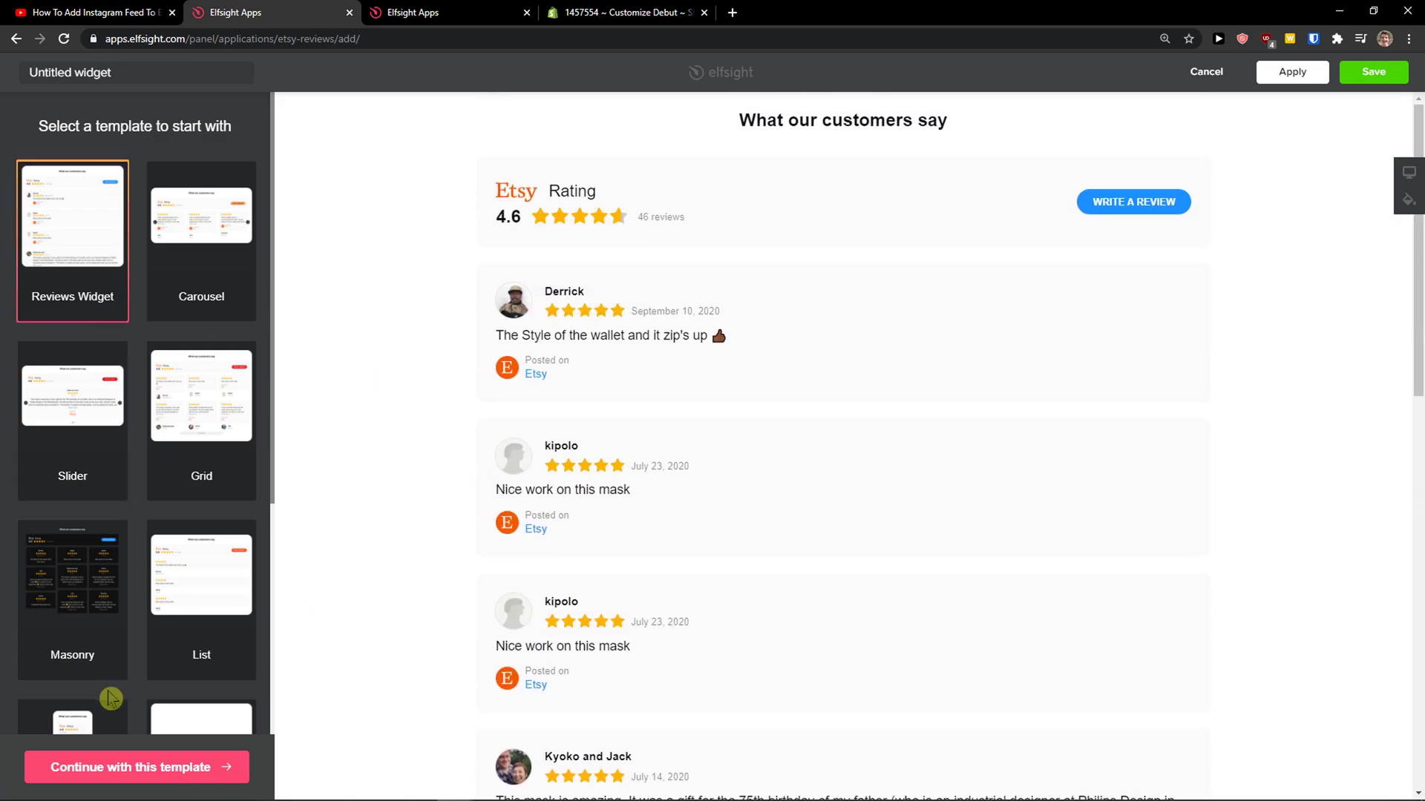
left_click(135, 768)
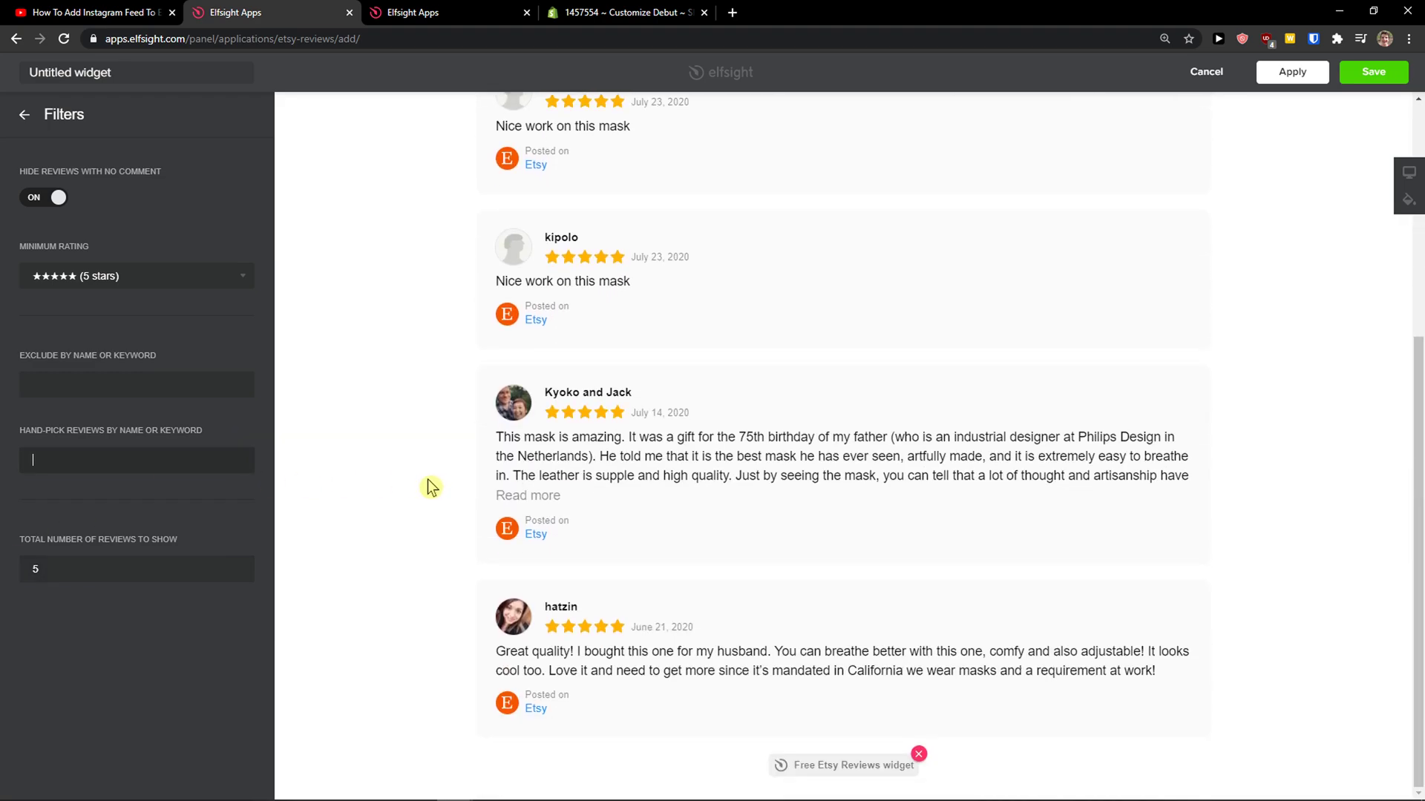
Hide the Review Source line on each review card and save the widget
left_click(25, 114)
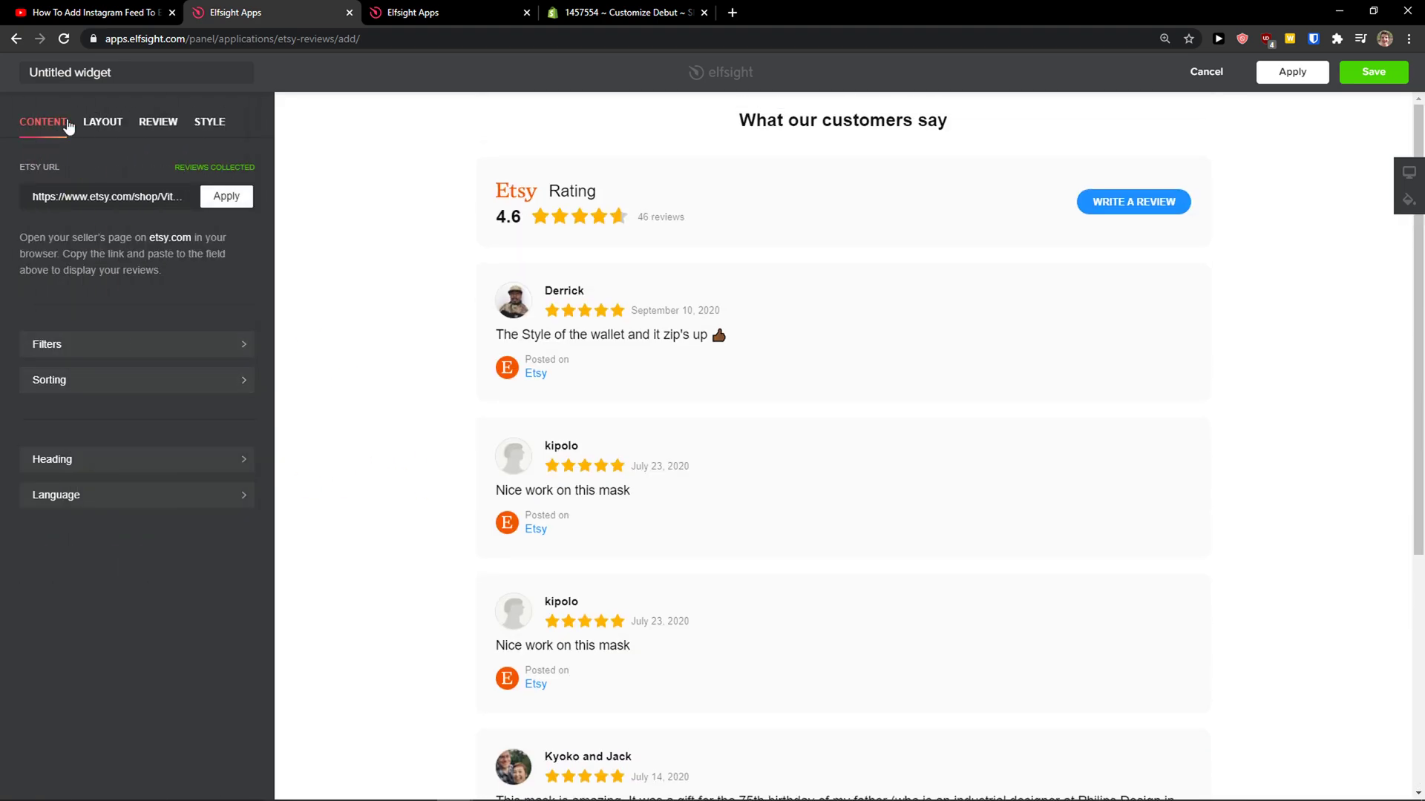
left_click(102, 120)
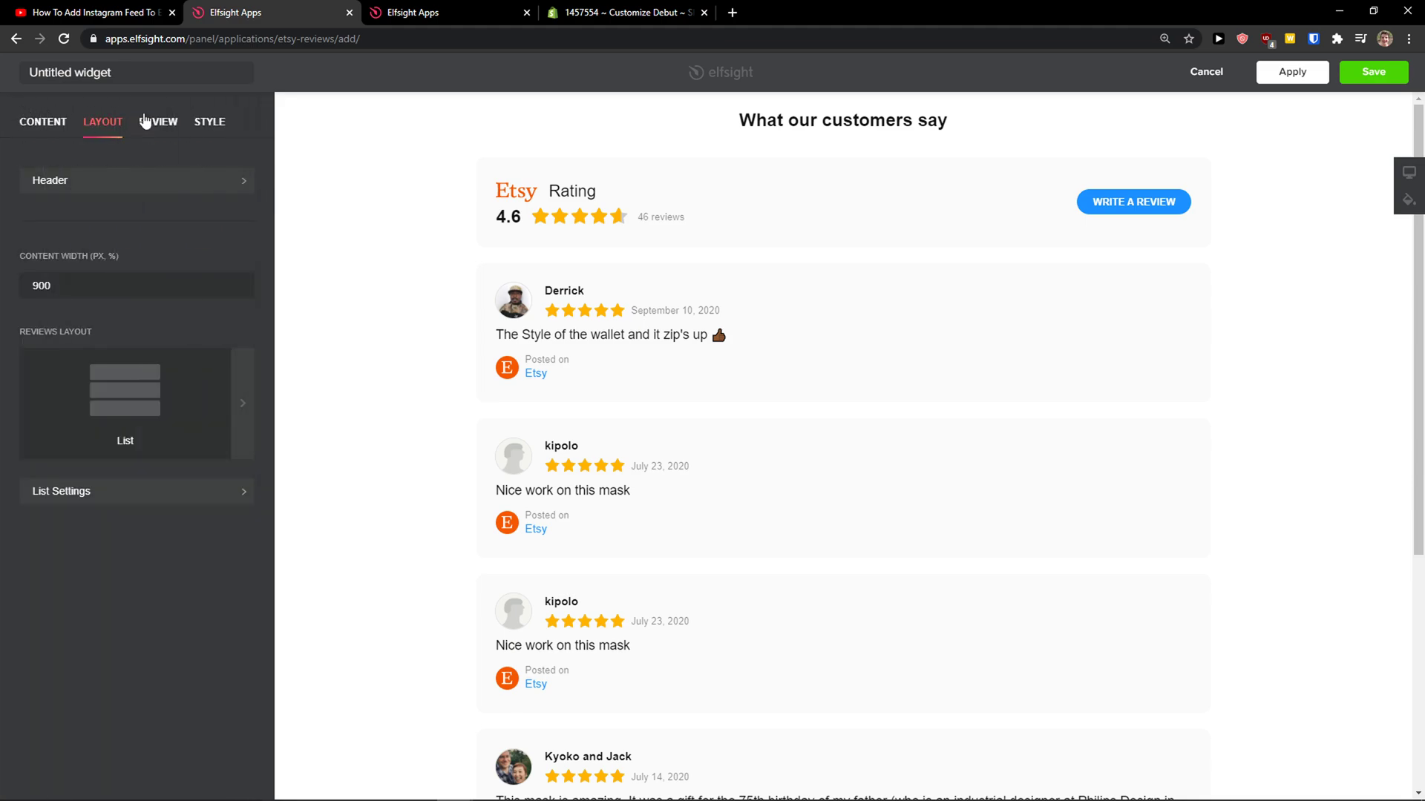
left_click(159, 120)
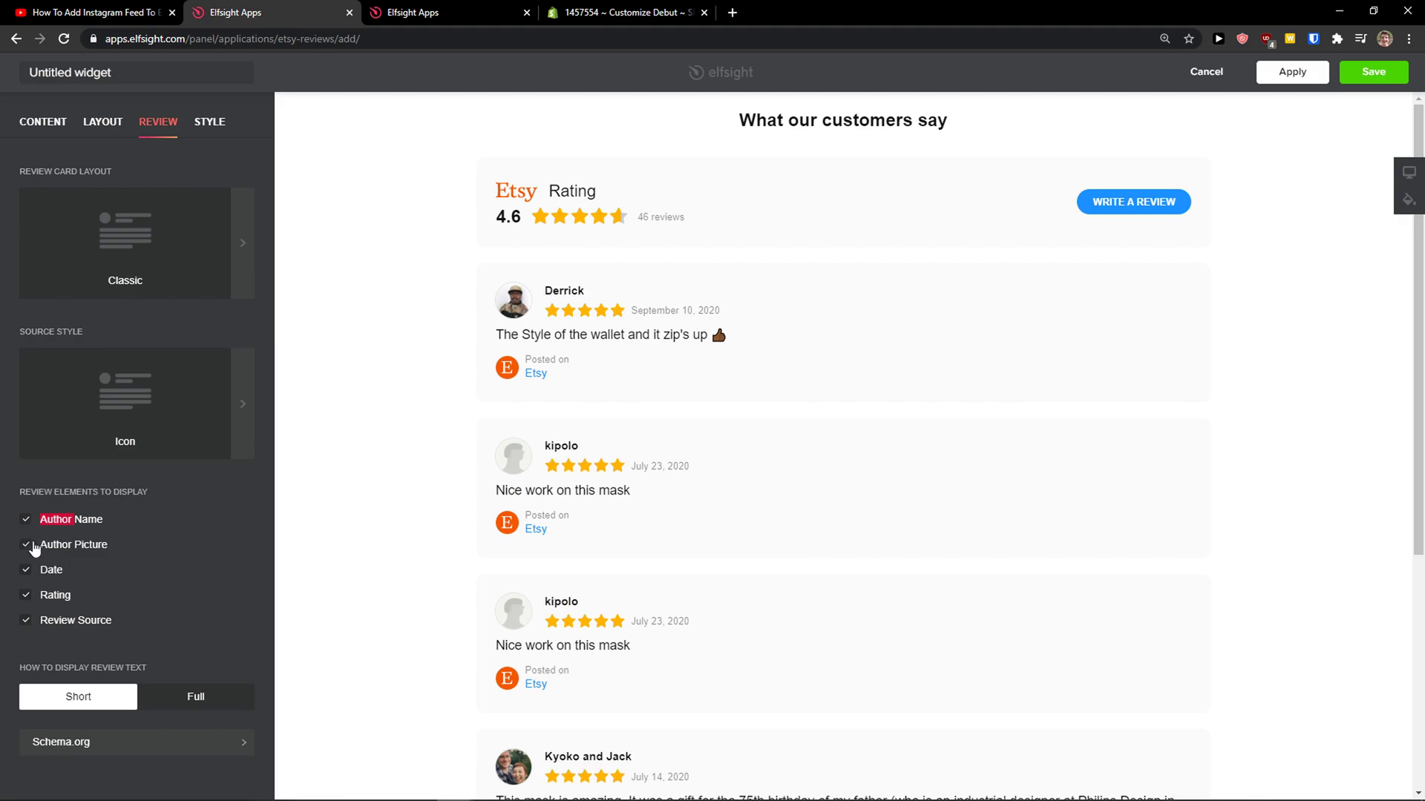
left_click(25, 621)
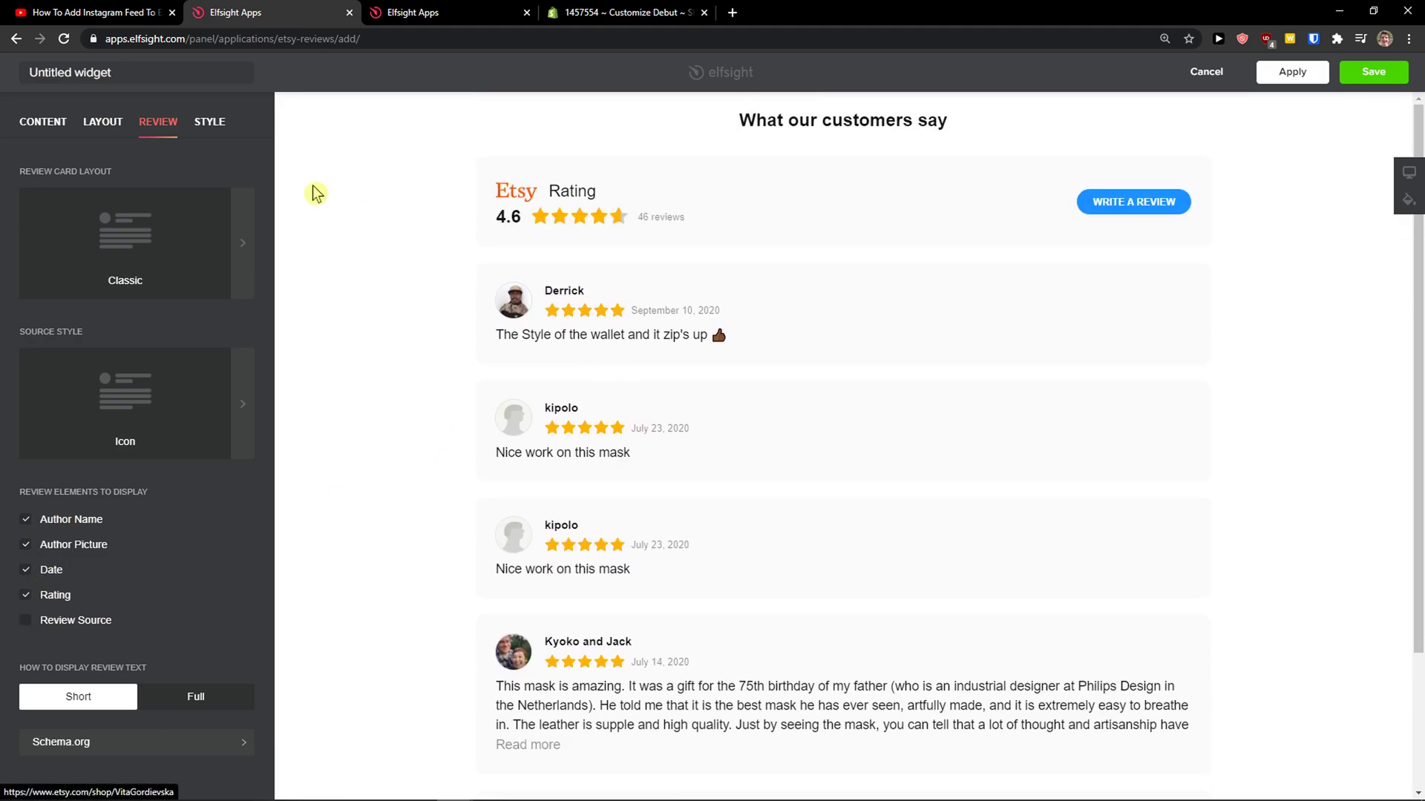
left_click(43, 121)
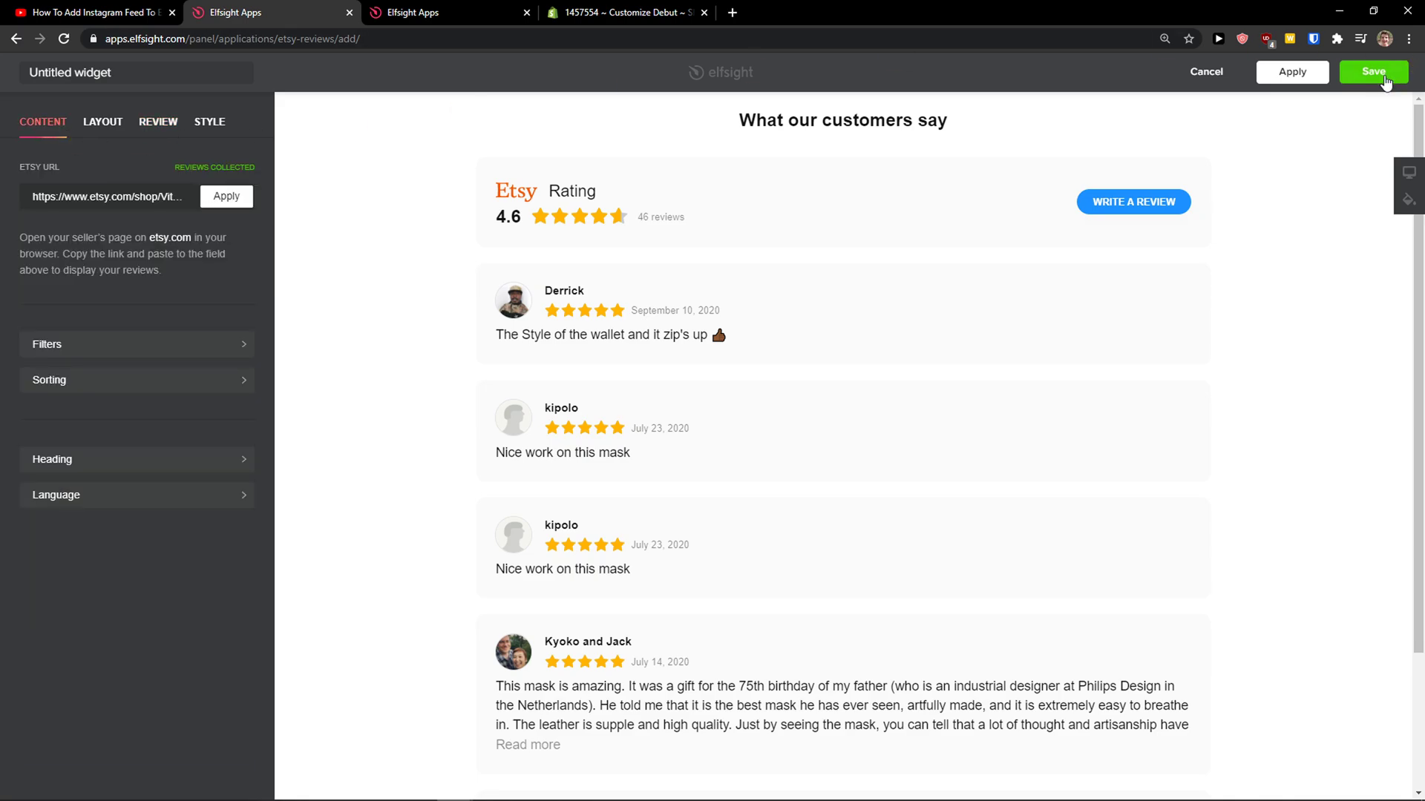
left_click(1373, 71)
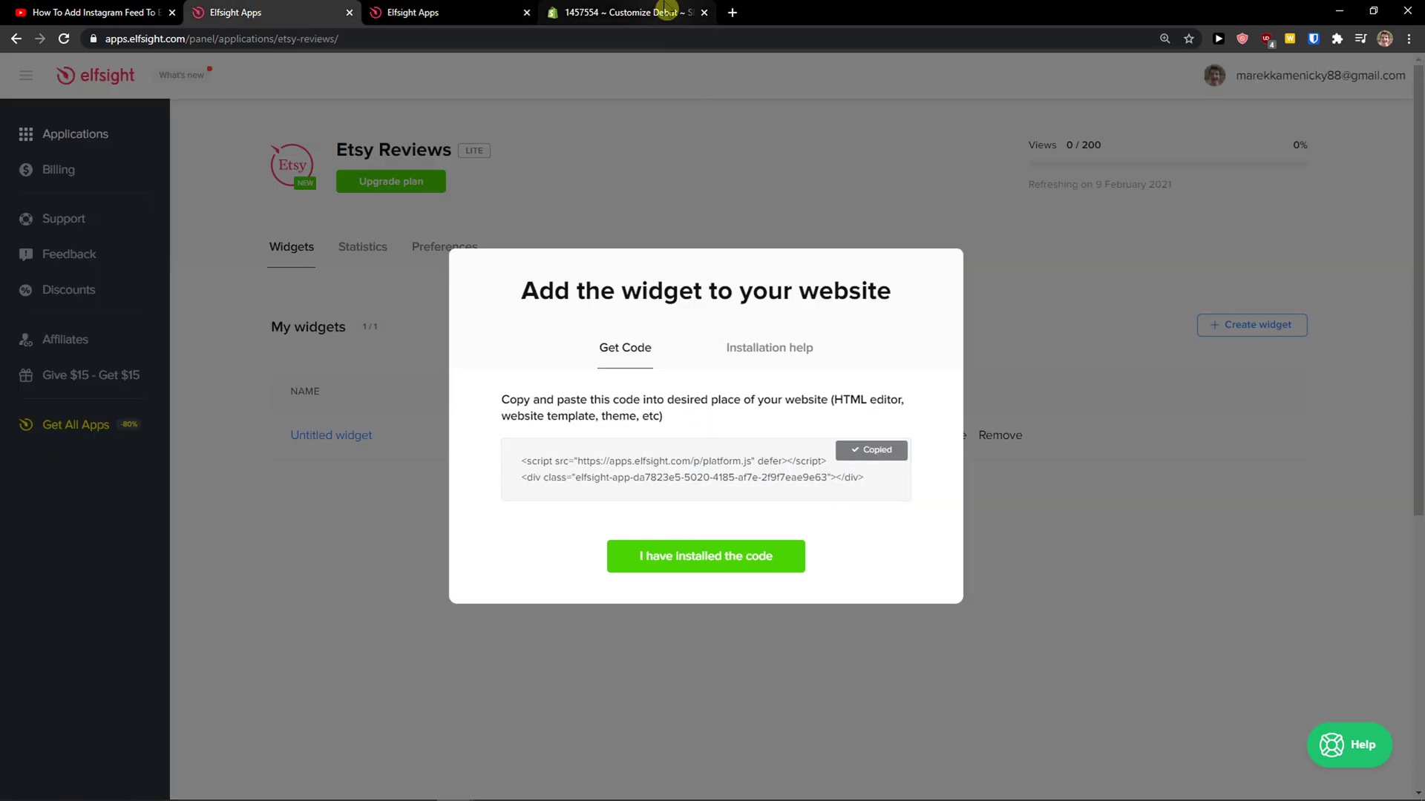
Switch to the Shopify Debut theme editor with the embed code copied
left_click(625, 13)
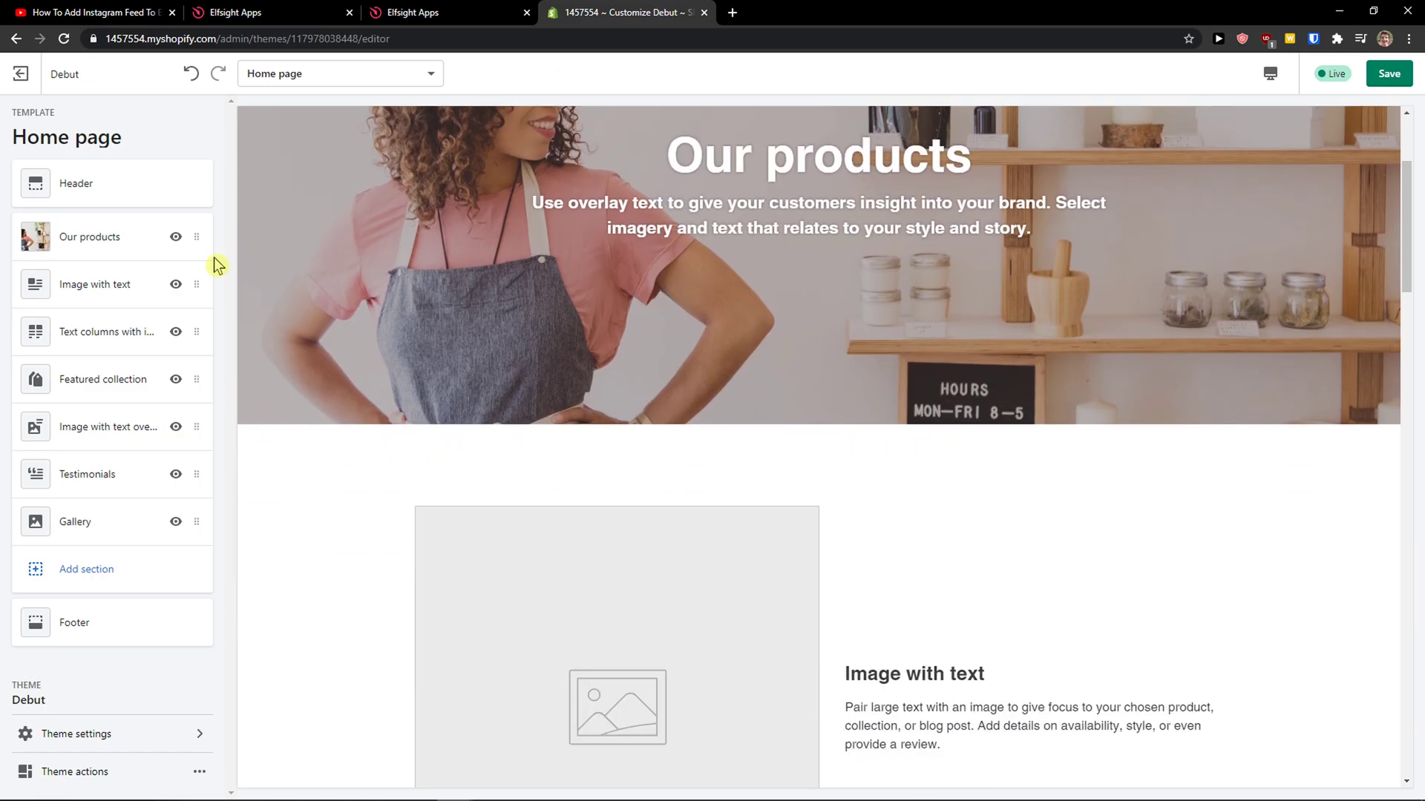
Add a Custom content section with a Custom HTML block holding the Elfsight embed code
left_click(86, 568)
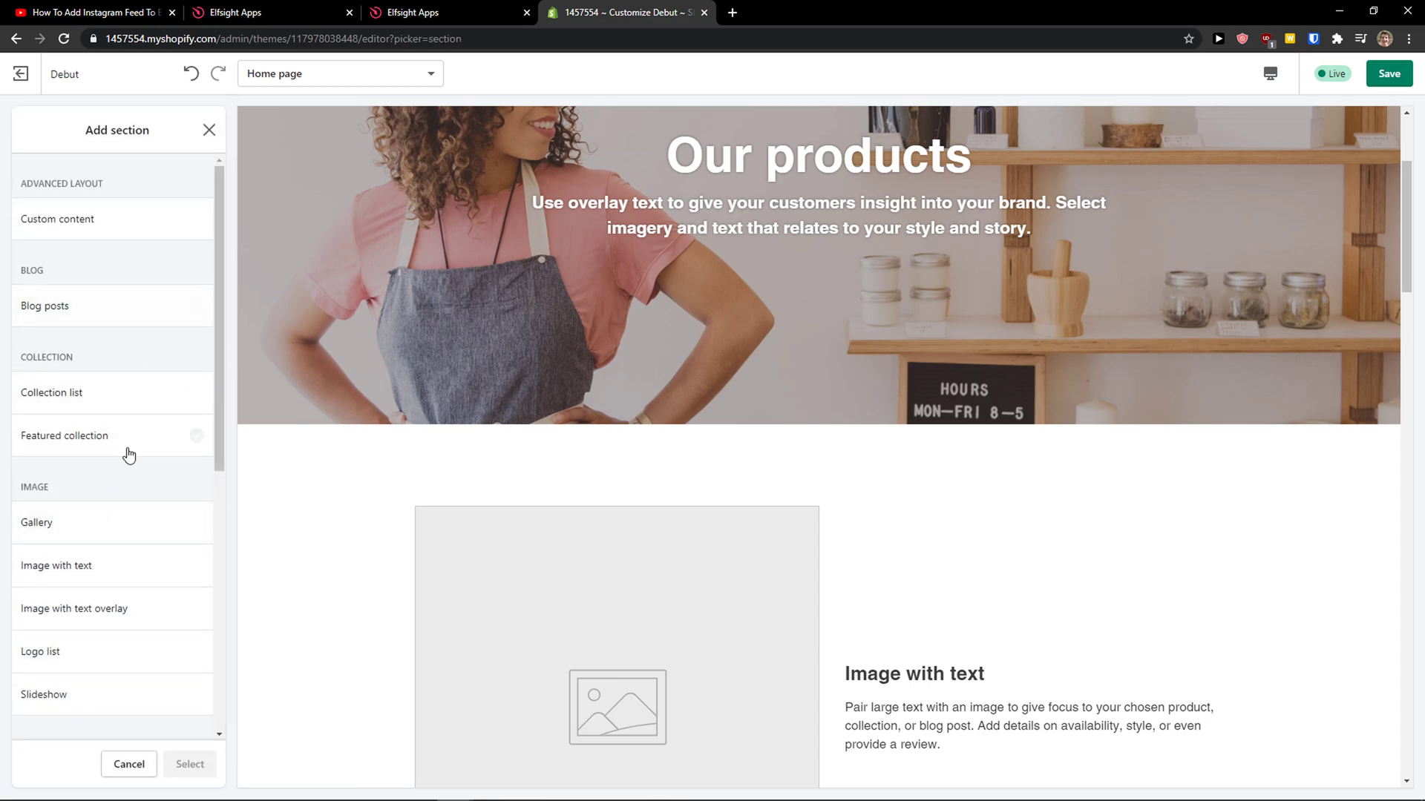
left_click(58, 219)
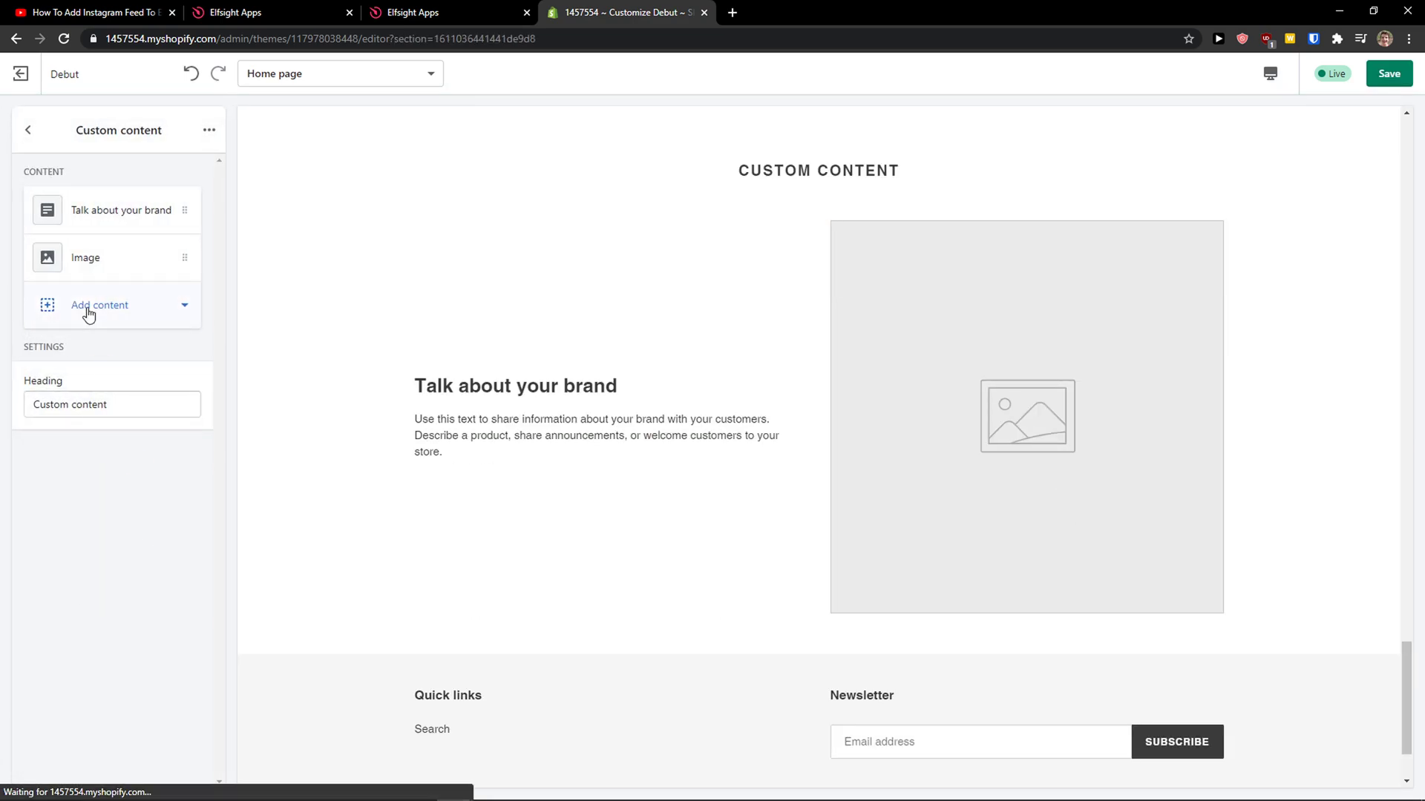
left_click(120, 210)
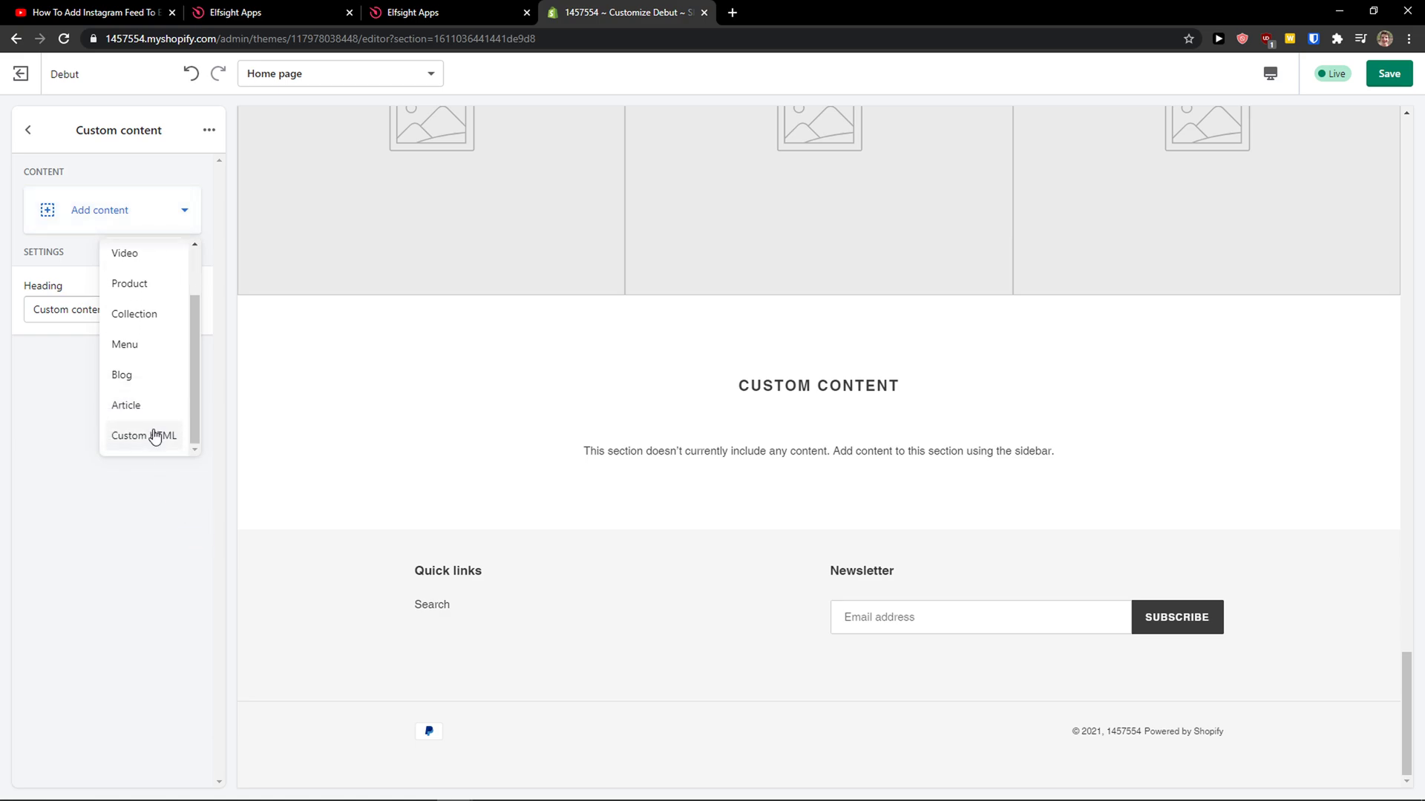
left_click(144, 435)
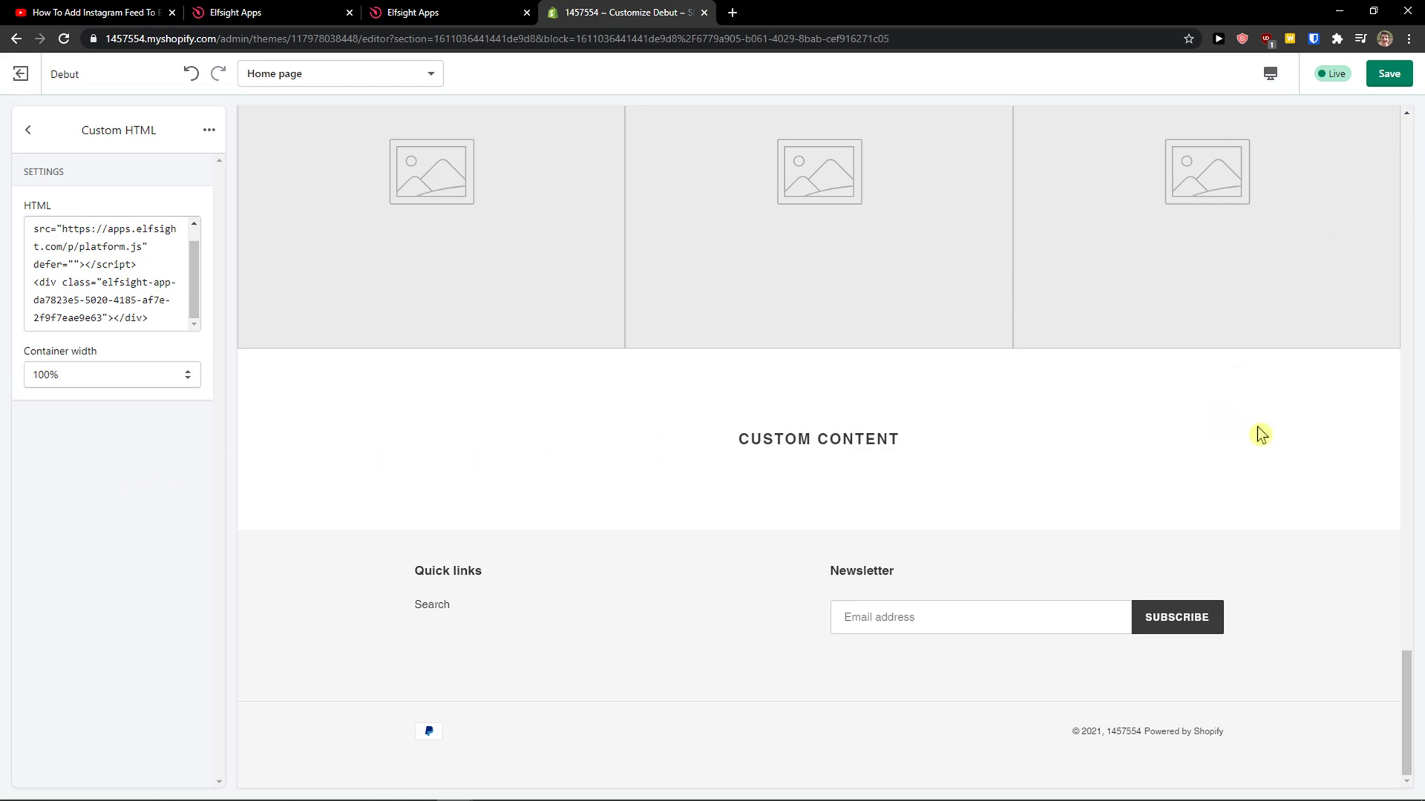
Save the theme, check the embedded Etsy reviews in the preview, and return to Elfsight
left_click(1388, 74)
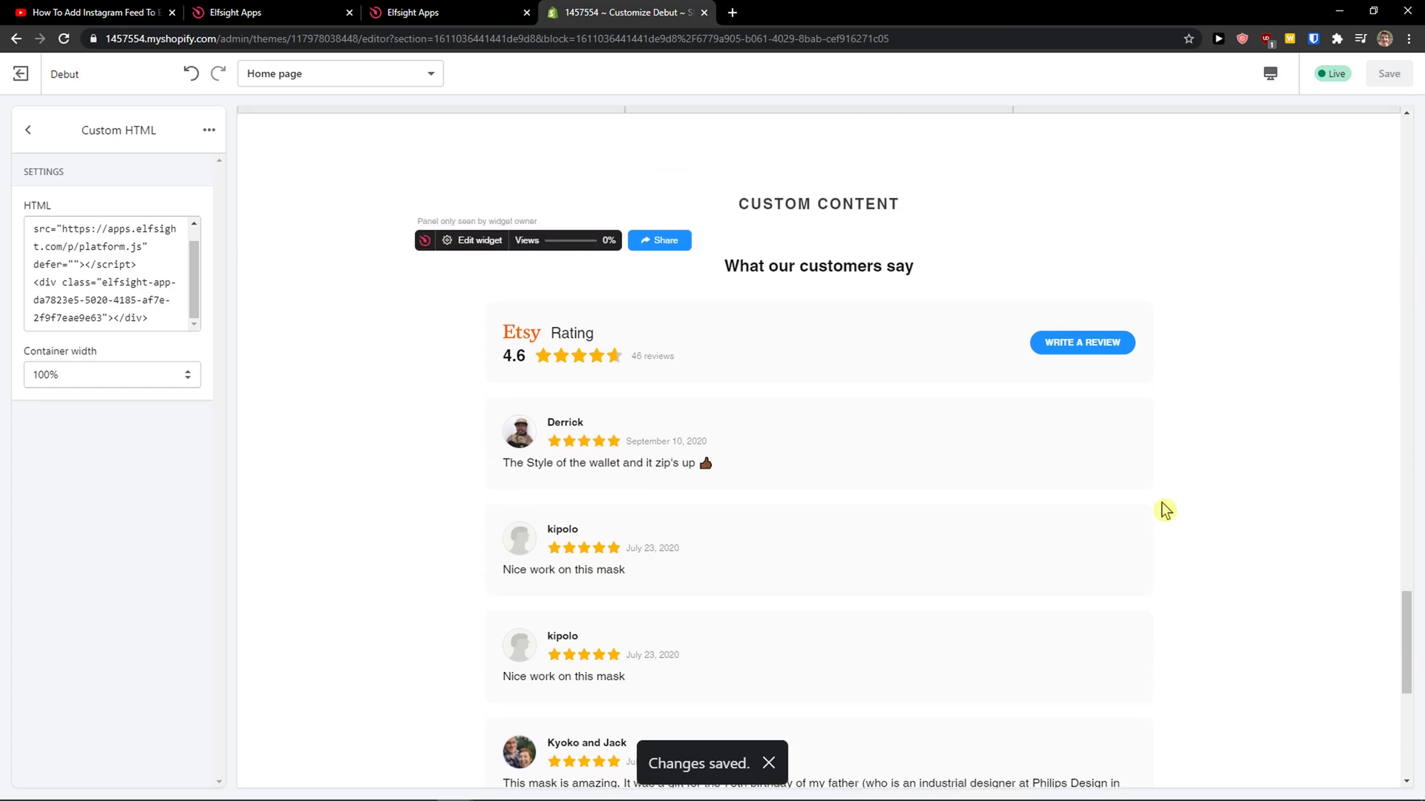
scroll("down", 3)
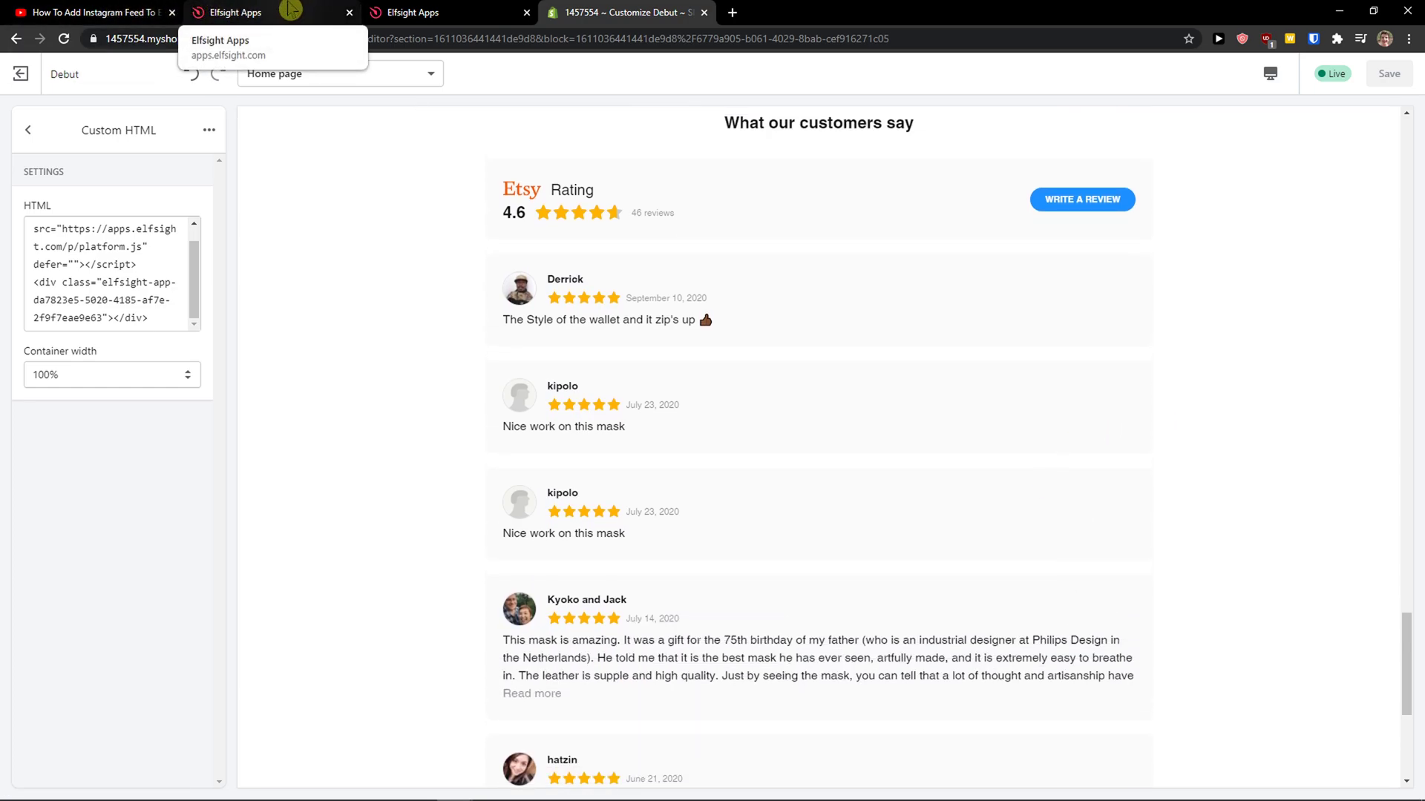
left_click(236, 13)
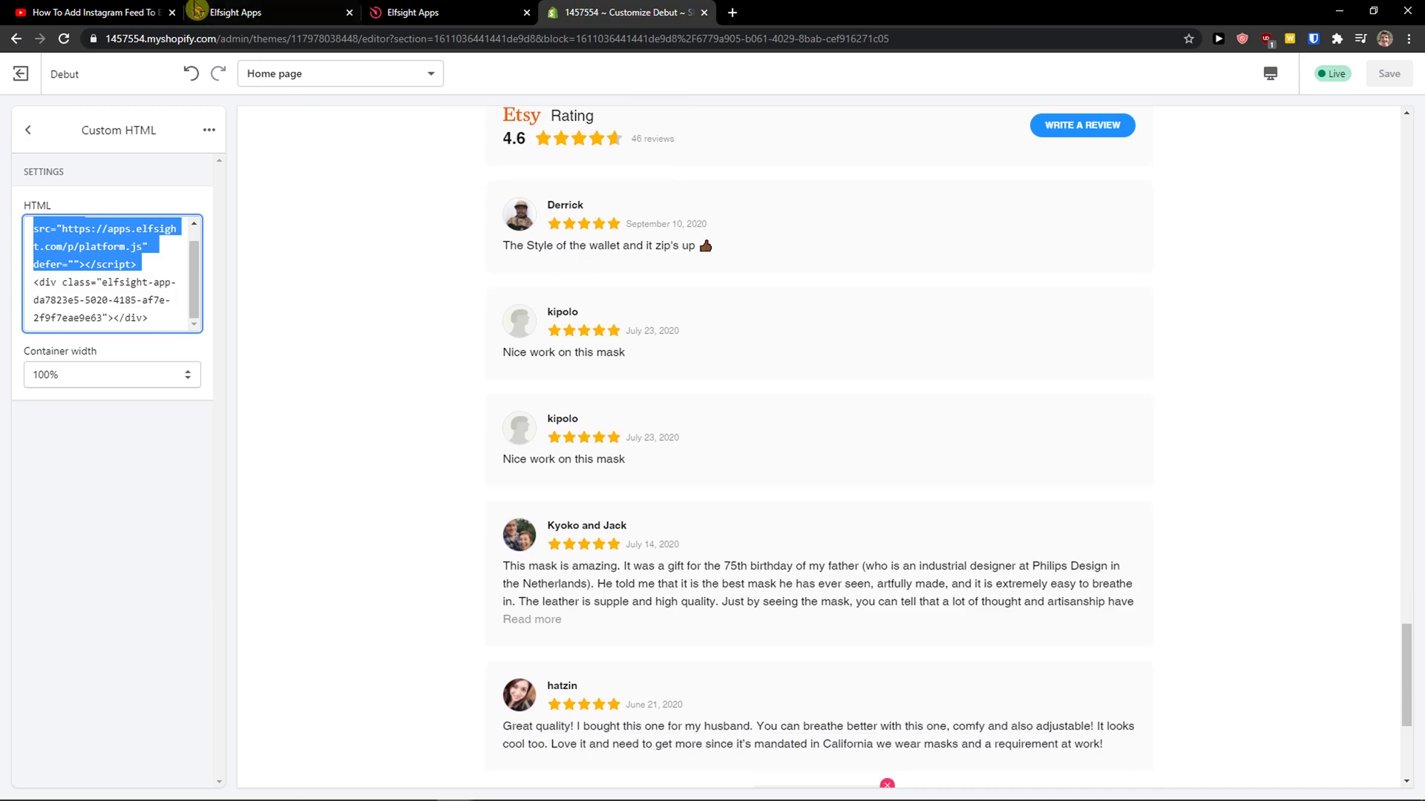
left_click(264, 12)
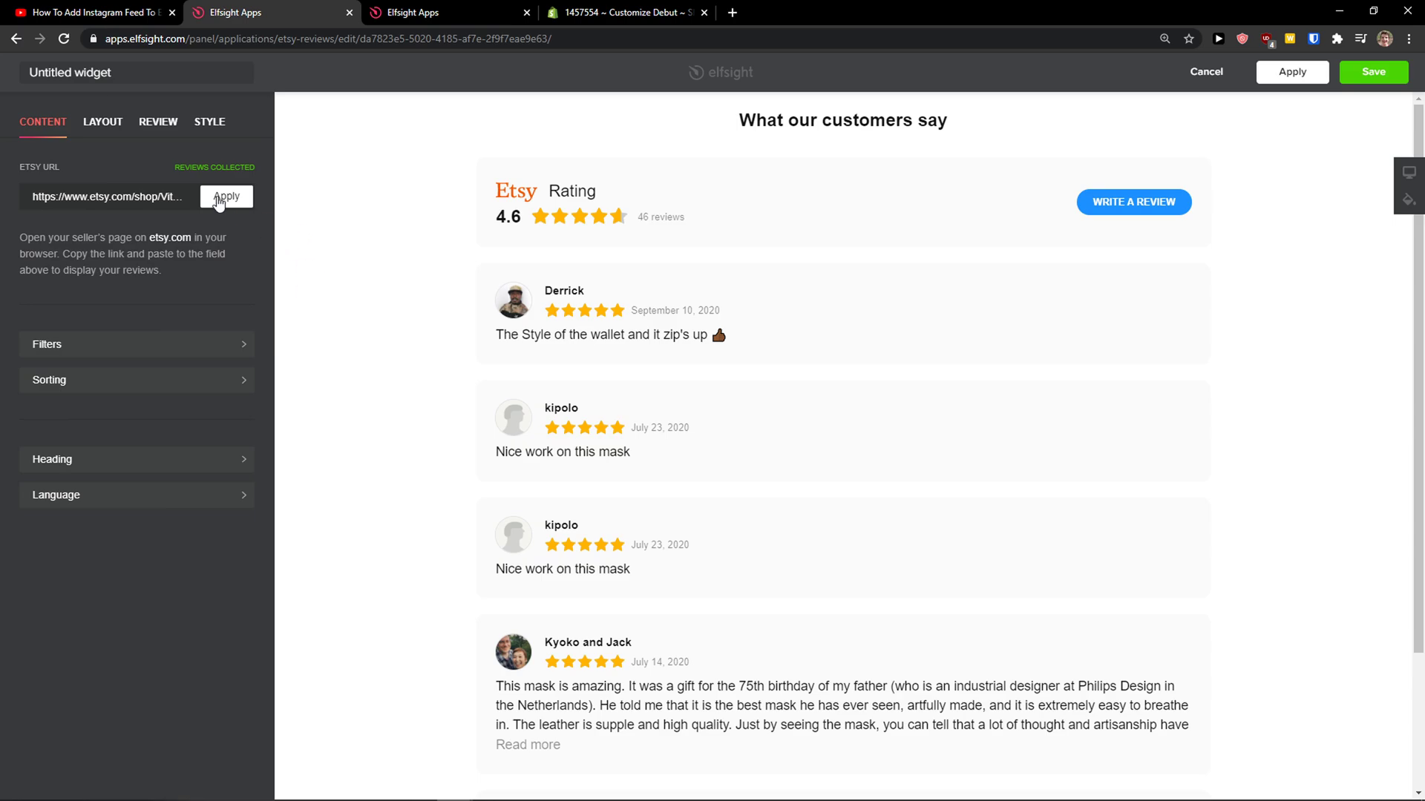
Preview Carousel, Badge and Grid layouts, keep List, and save back to the dashboard
left_click(103, 120)
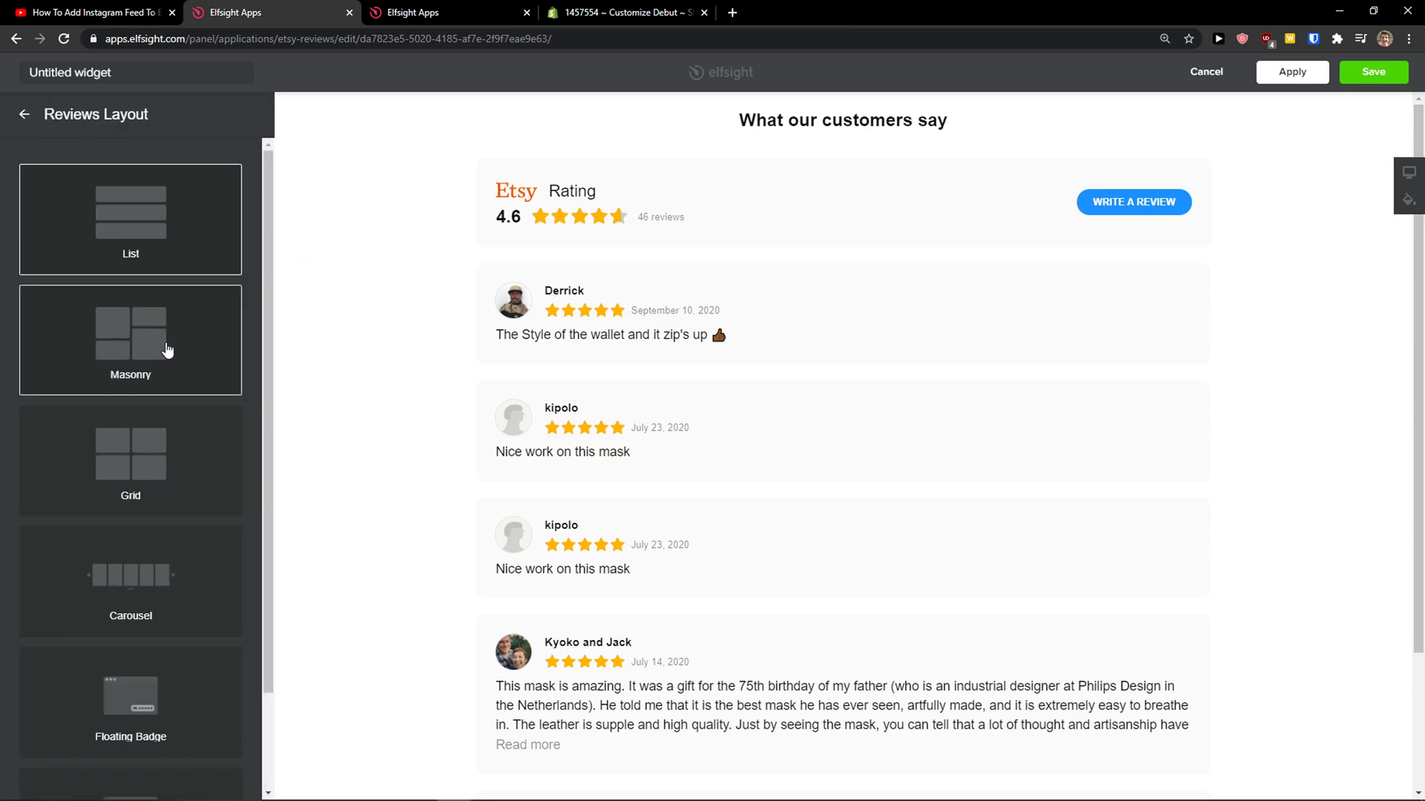
left_click(131, 580)
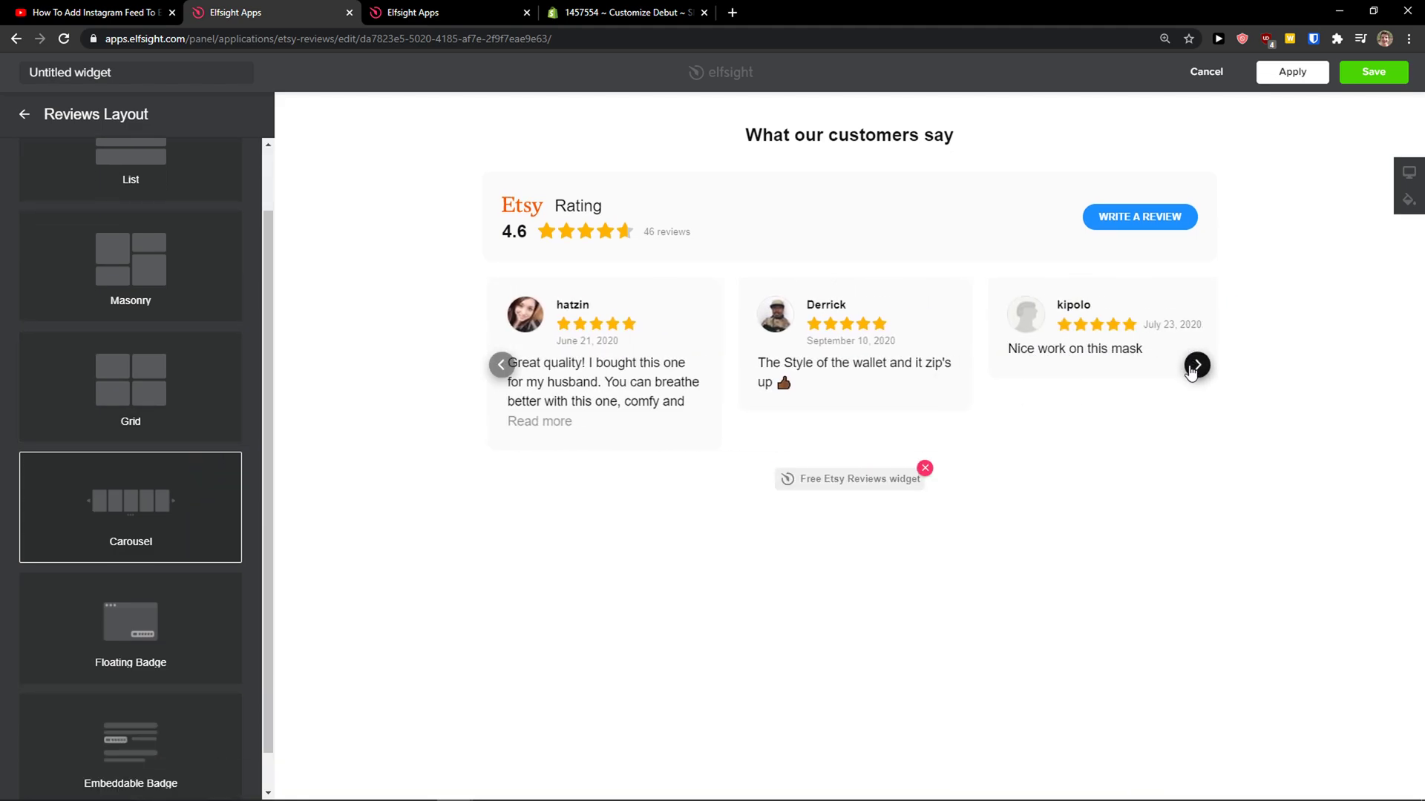
left_click(1196, 365)
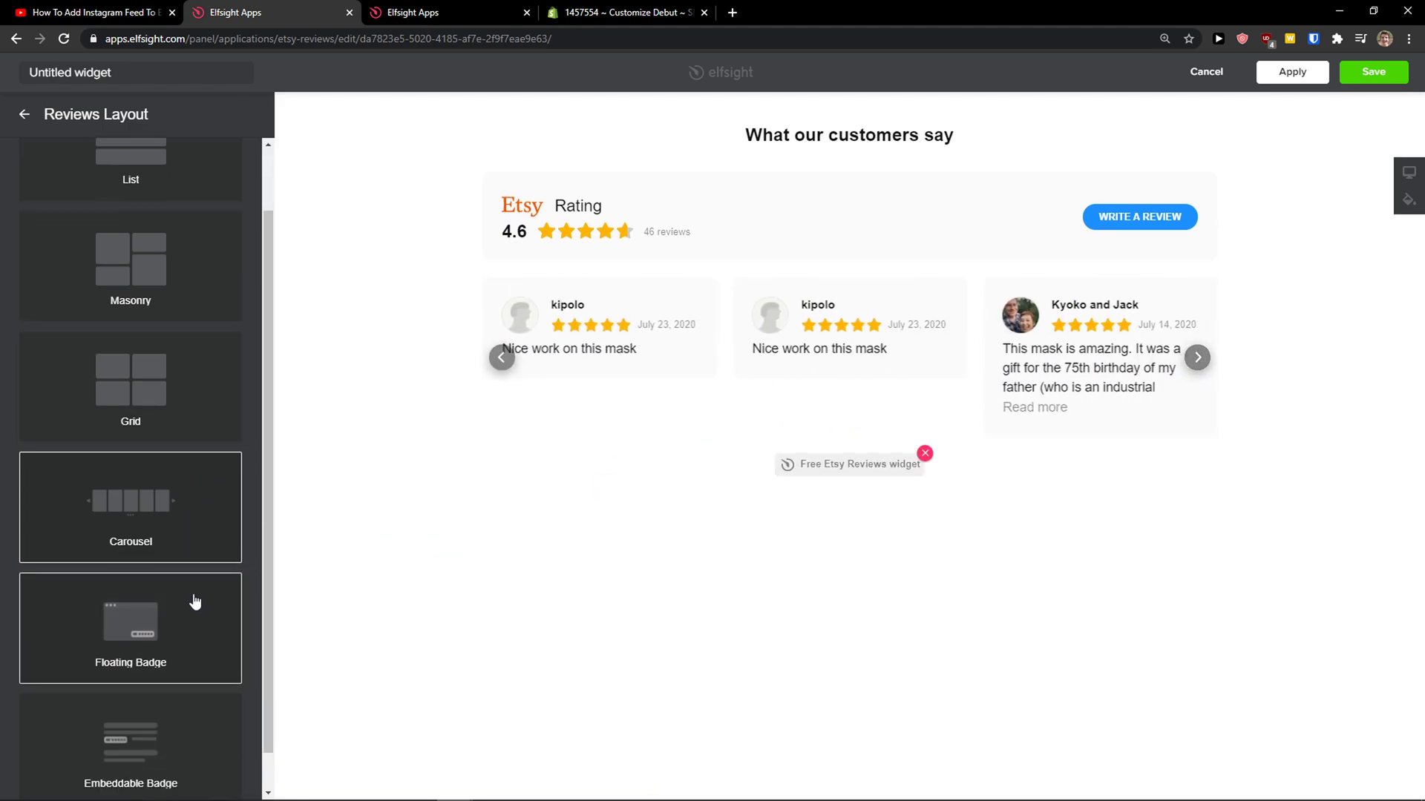
left_click(622, 12)
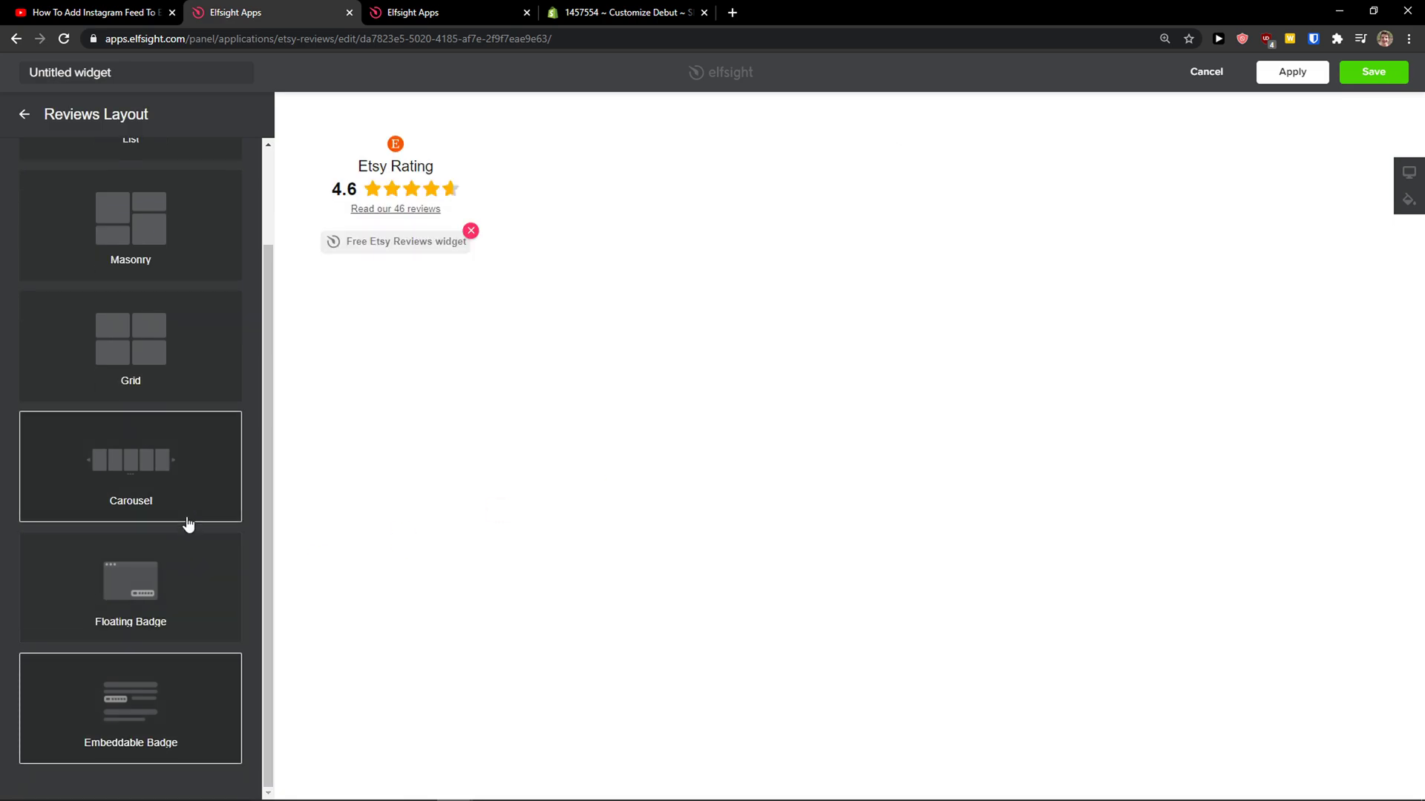
left_click(130, 586)
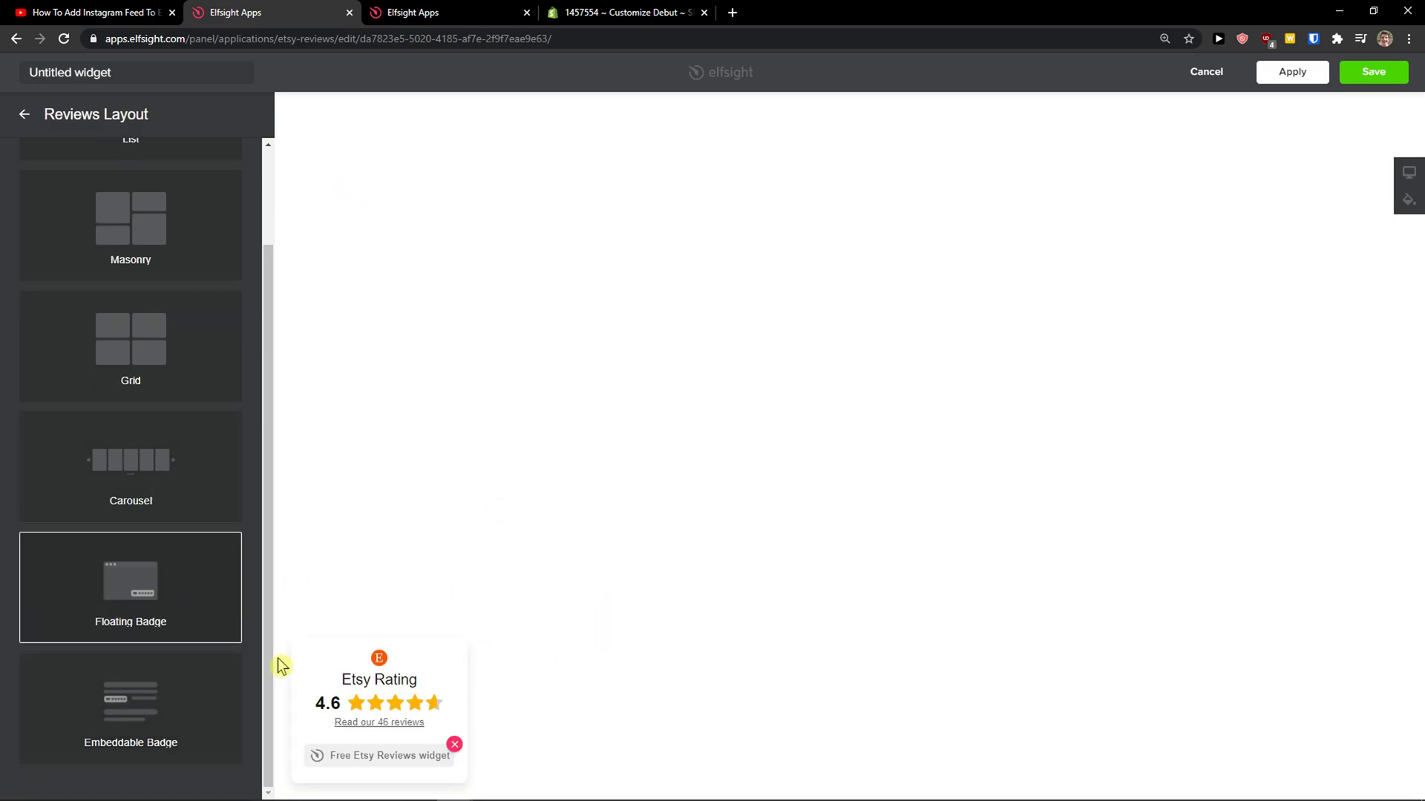
left_click(130, 346)
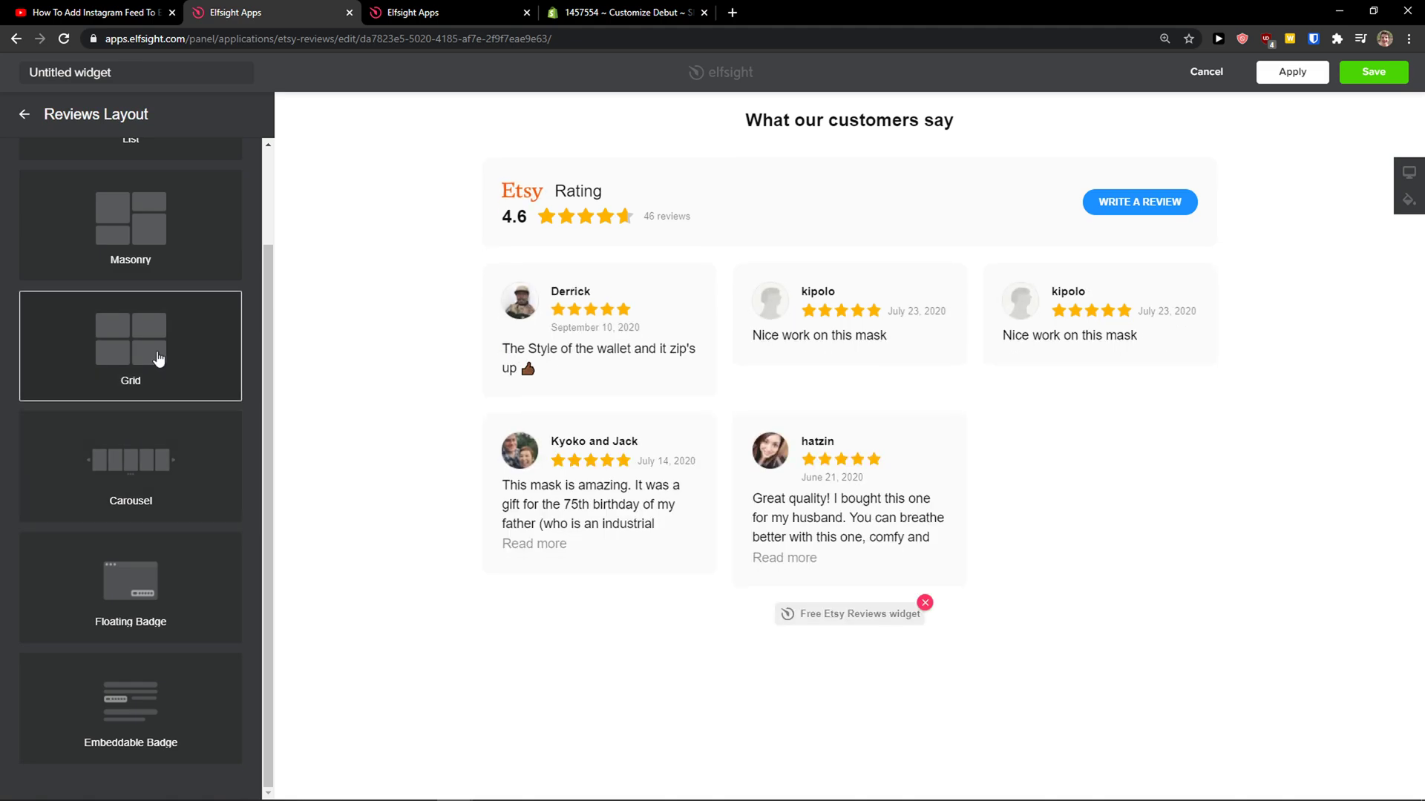
left_click(131, 220)
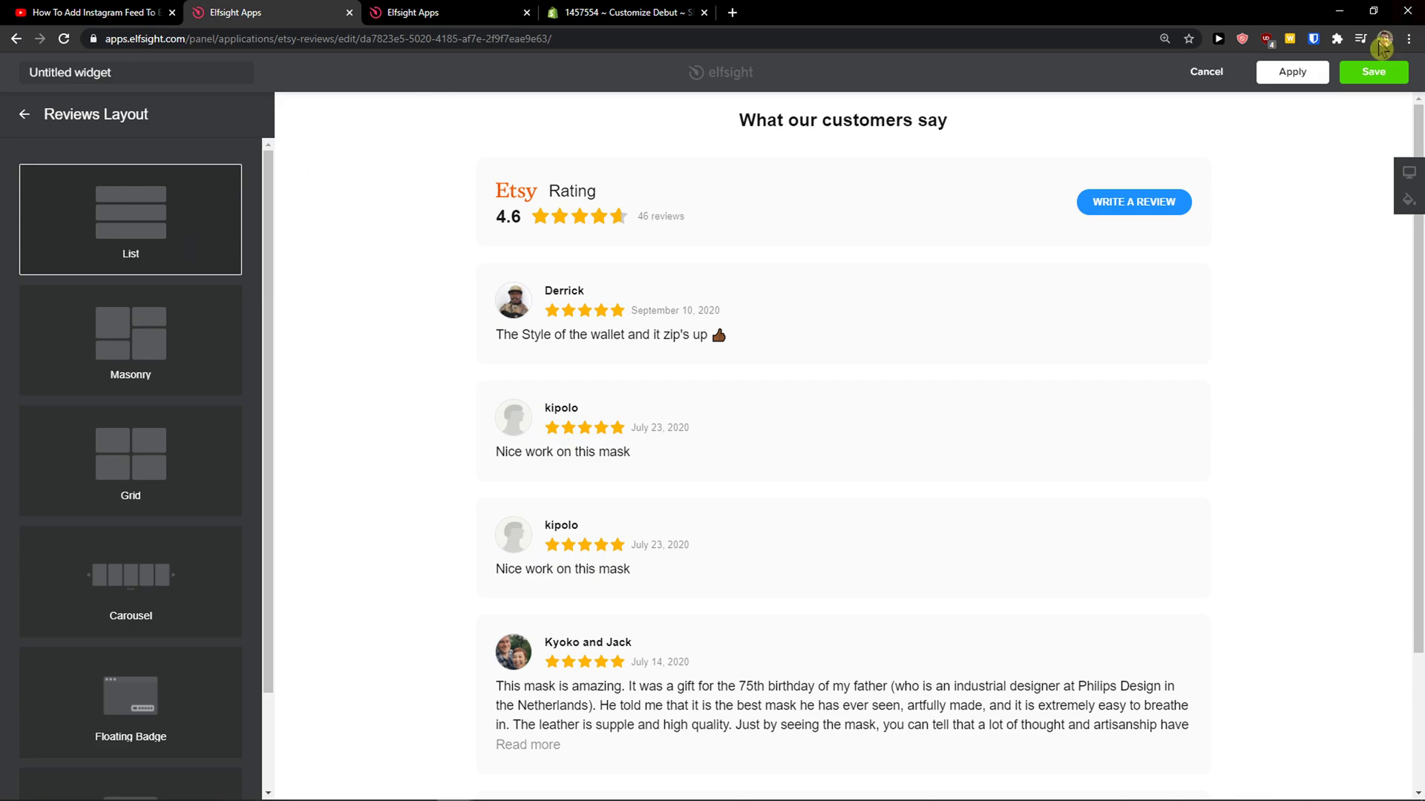
left_click(1372, 71)
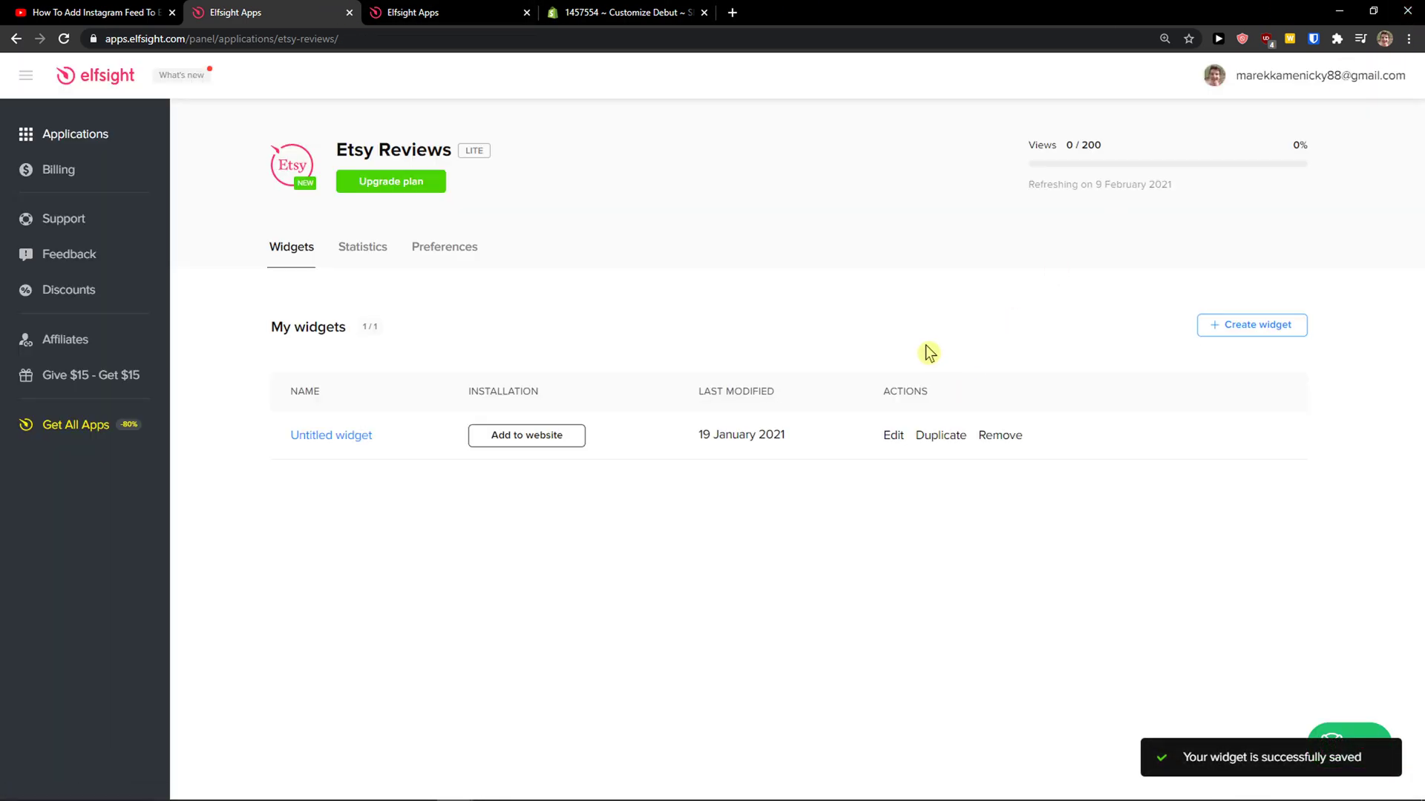